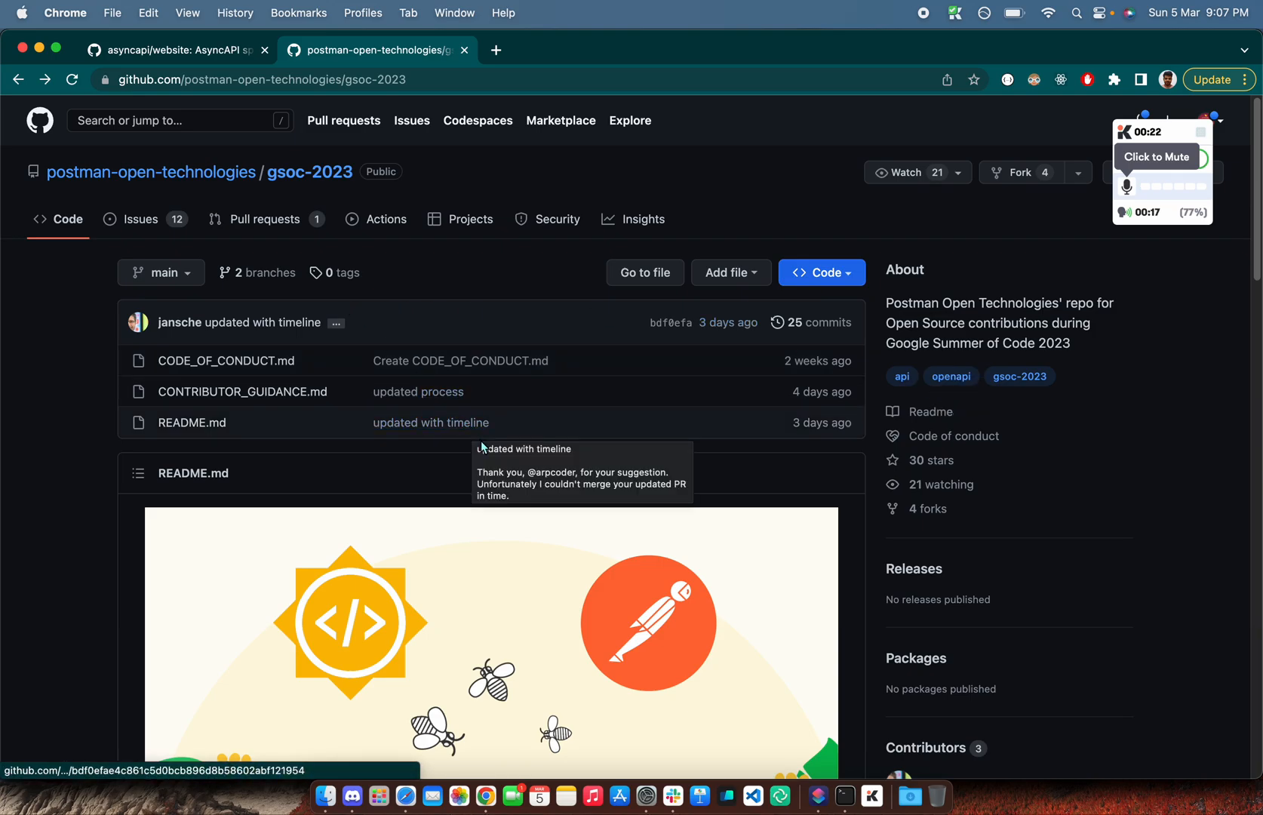
Scroll the gsoc-2023 README to the 2023 Project Ideas and highlight idea #19, AsyncAPI UI tests
scroll(down, 3)
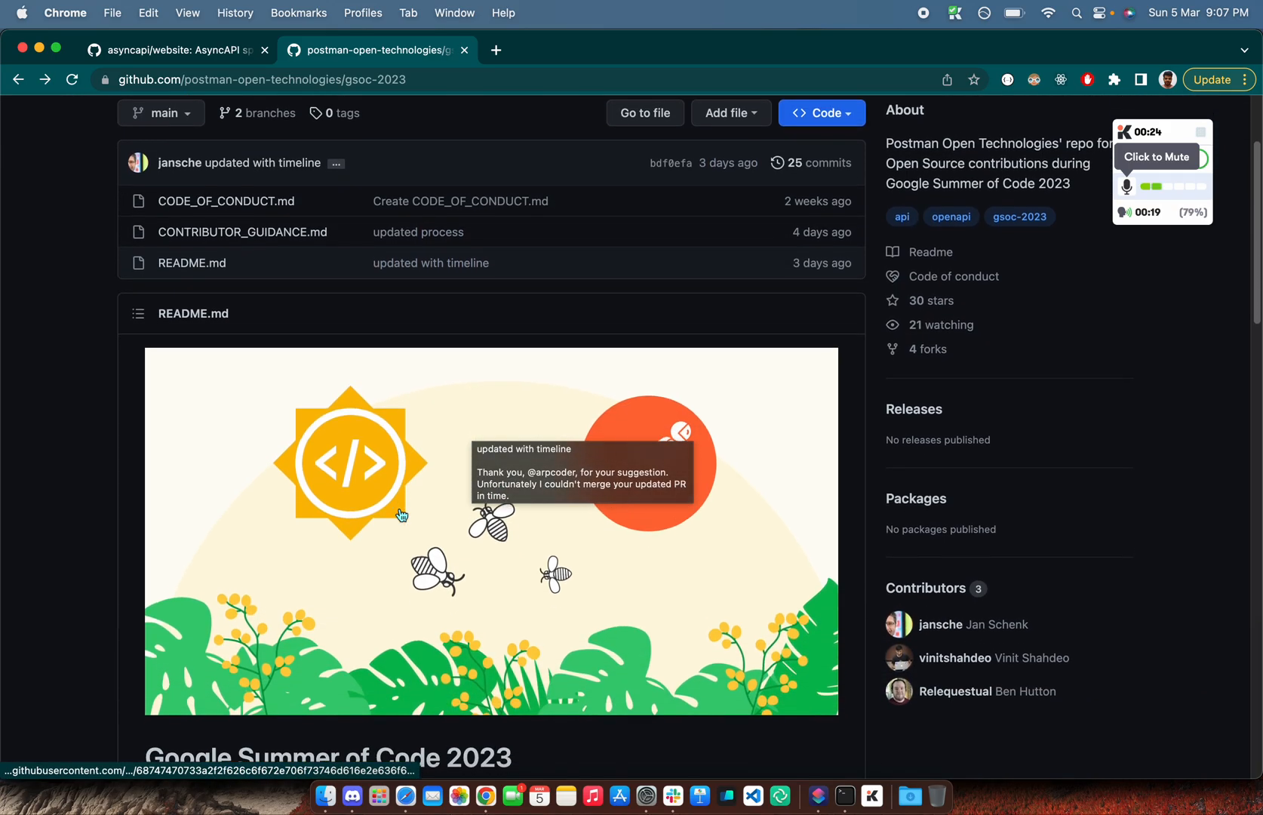
scroll(down, 3)
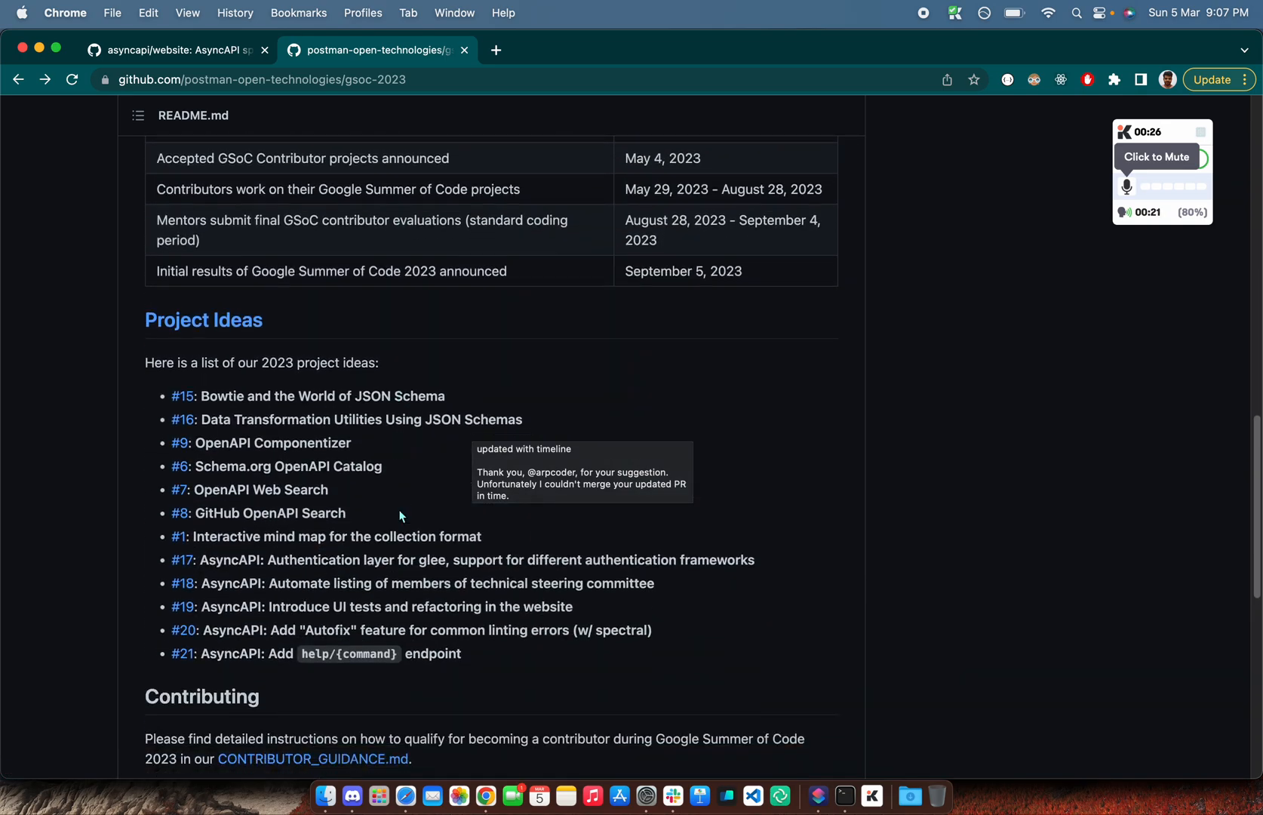
scroll(down, 3)
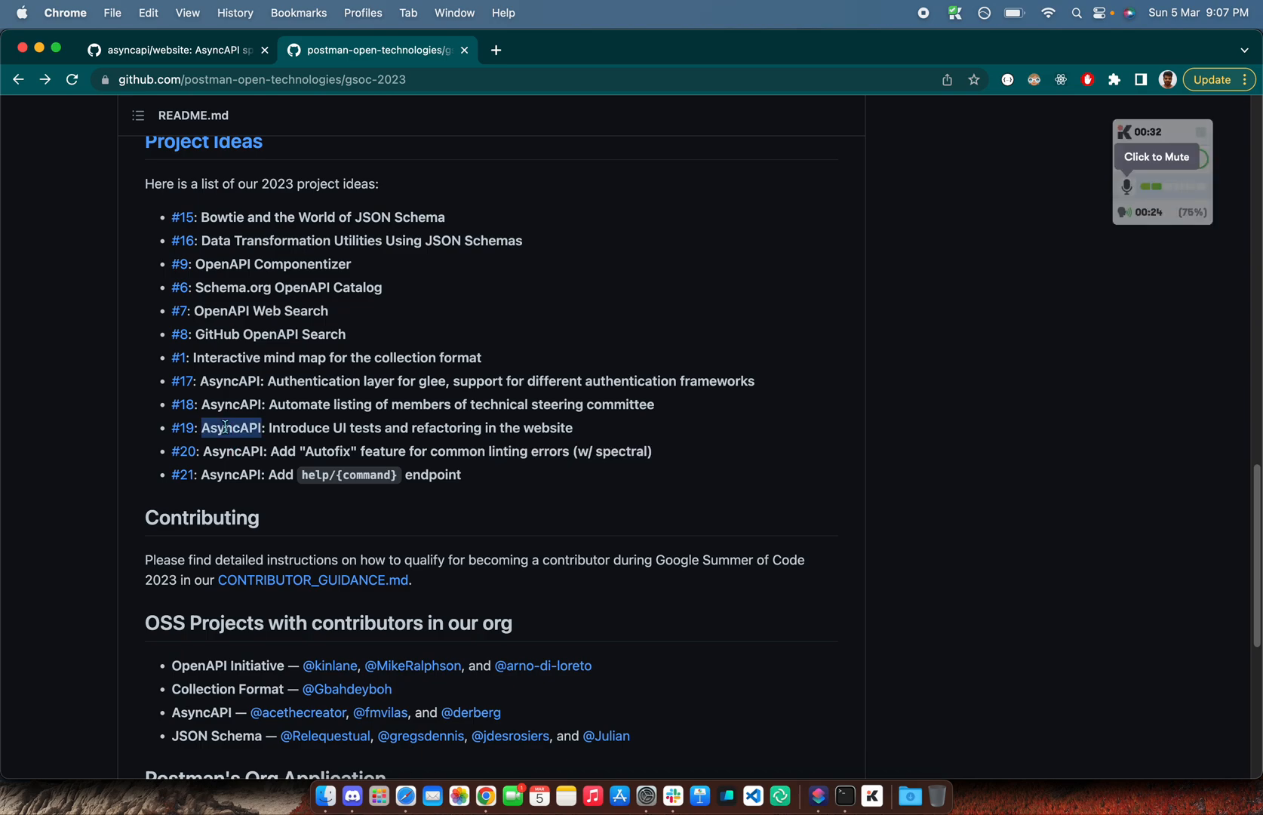
triple_click(386, 427)
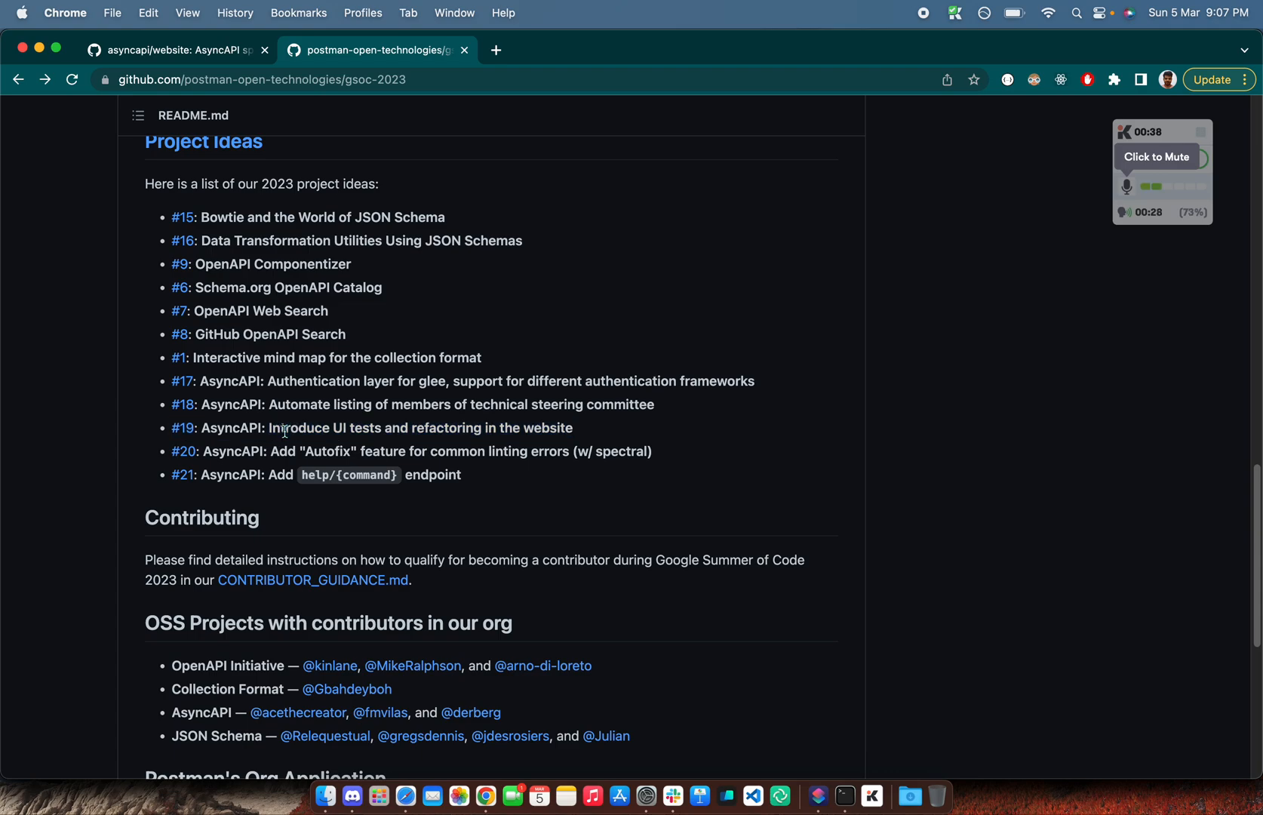
triple_click(371, 427)
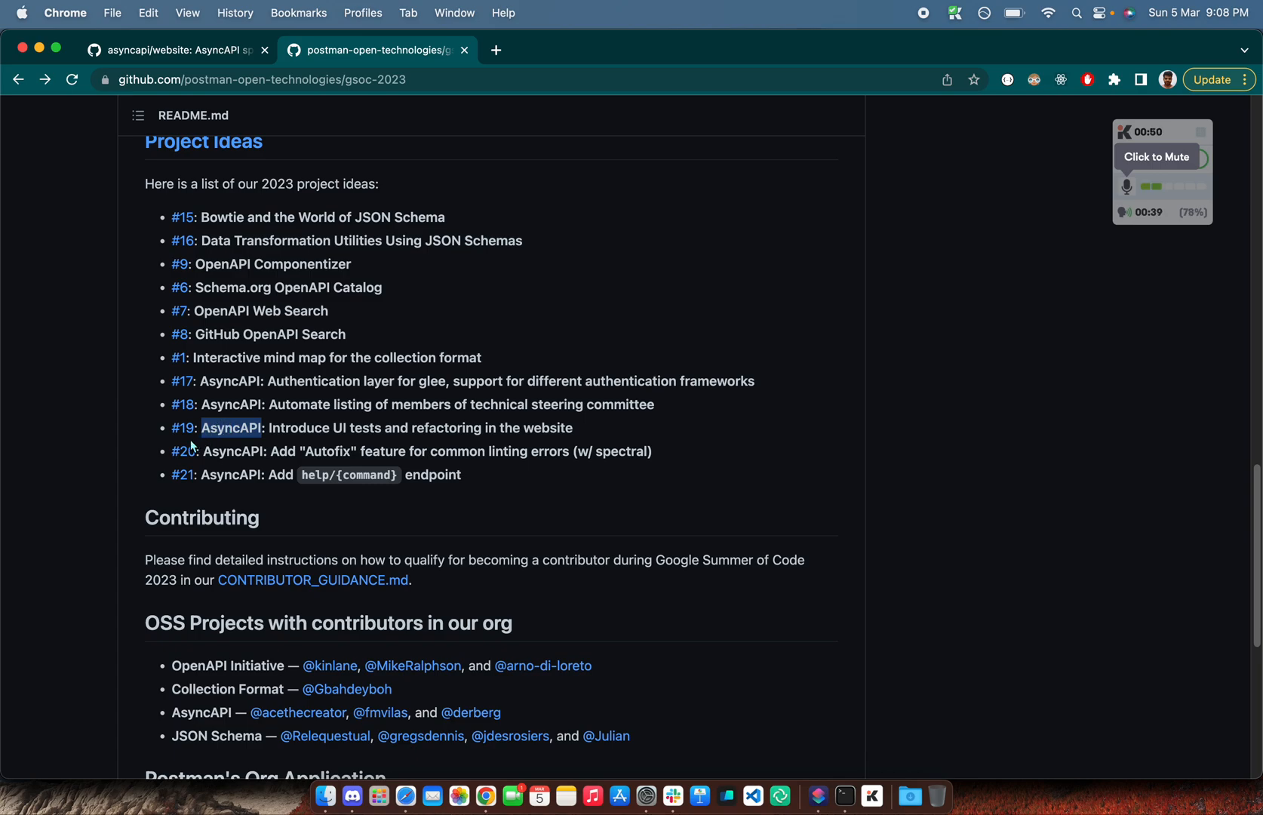
mouse_move(183, 427)
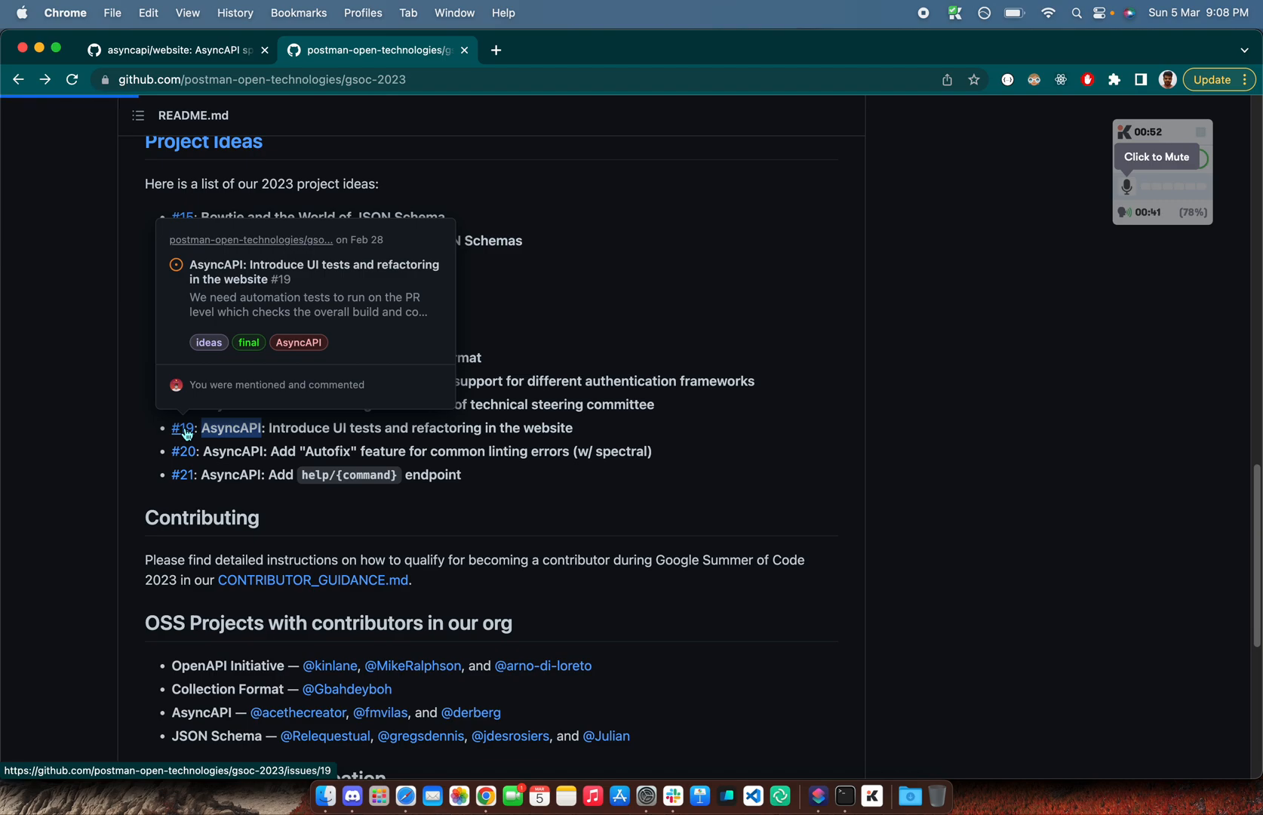
Browse asyncapi.com's homepage, choose Tutorials from the Docs menu and scan its sidebar
click(182, 427)
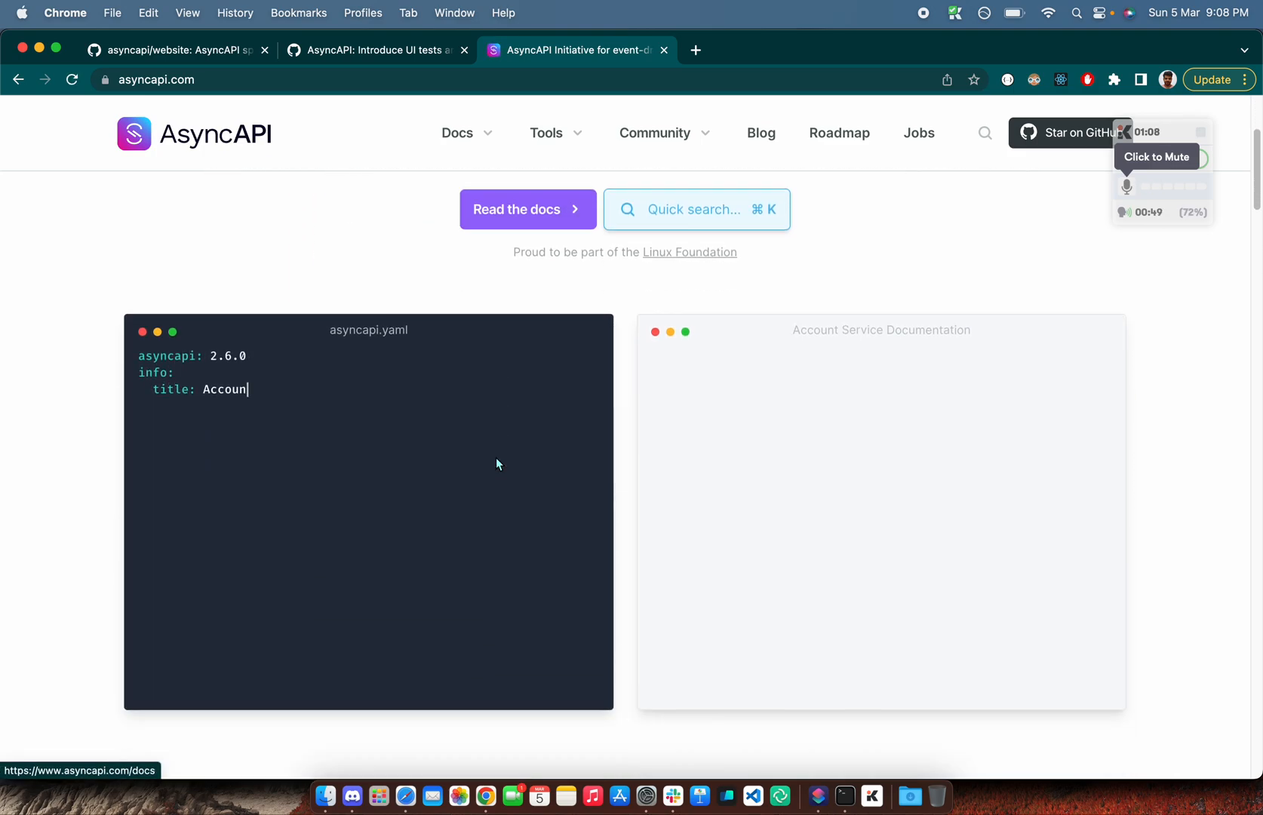
scroll(down, 3)
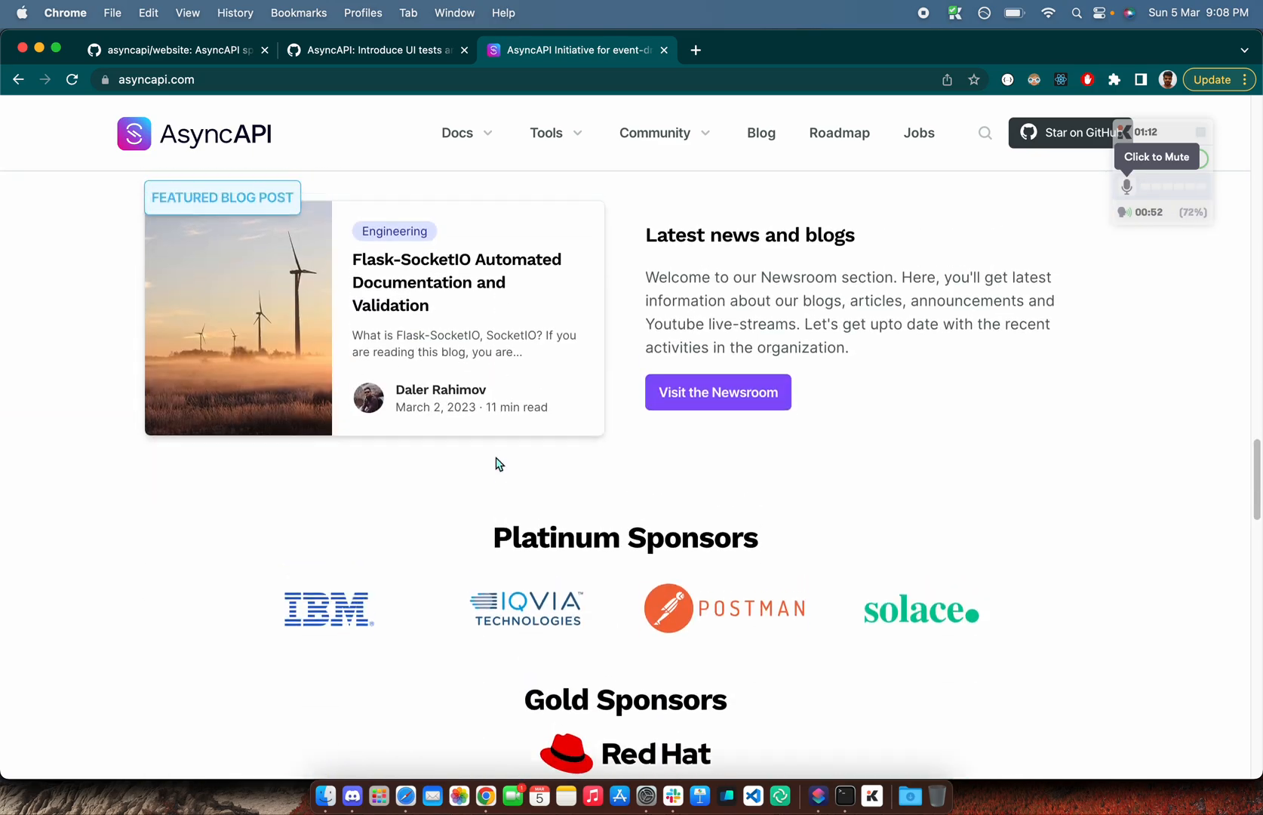
click(458, 133)
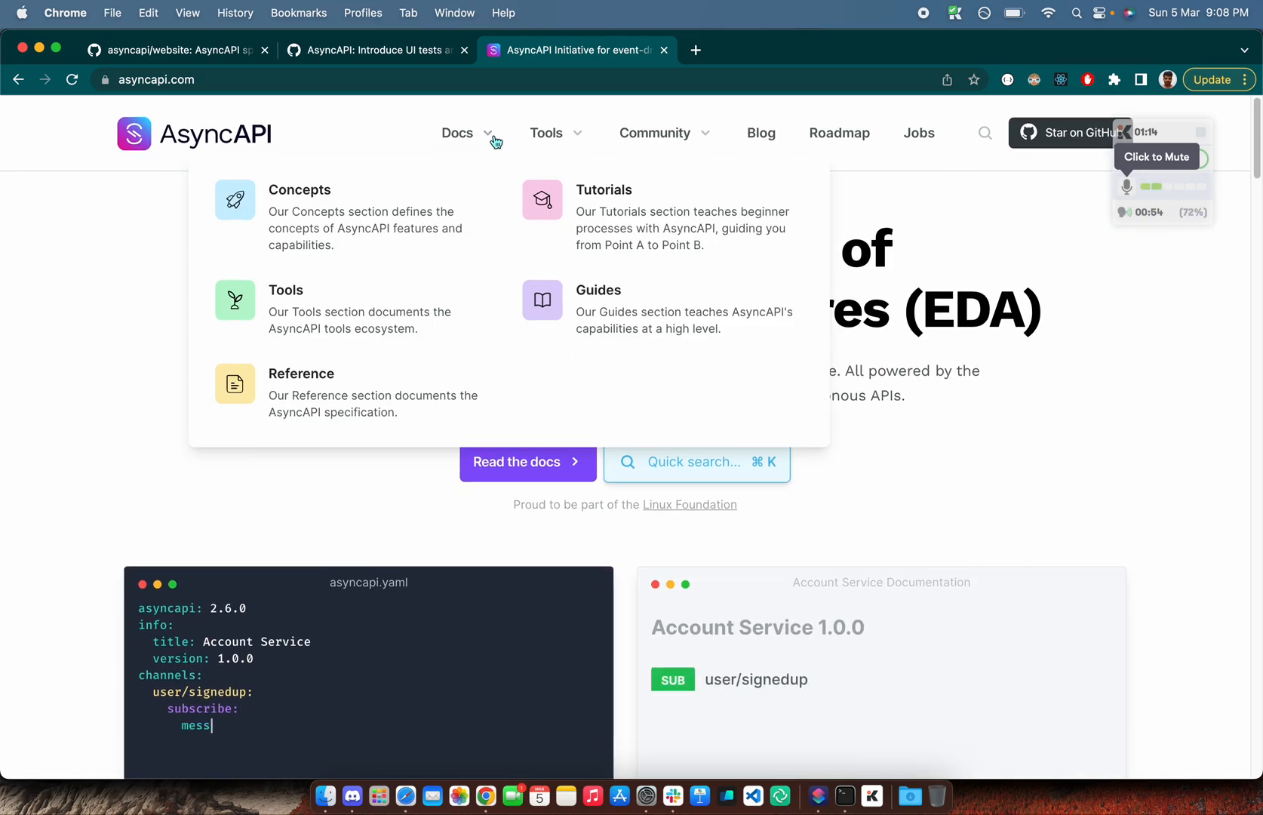
mouse_move(389, 401)
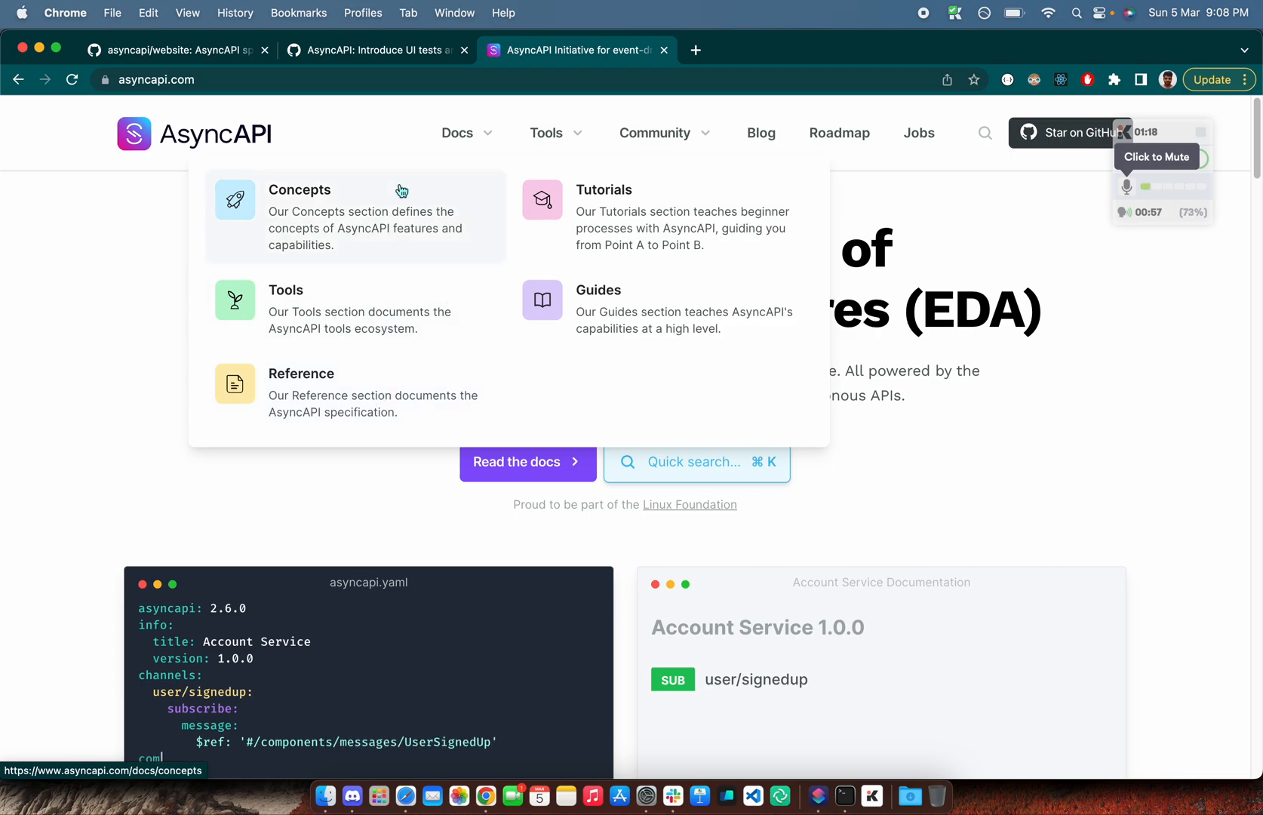
click(603, 189)
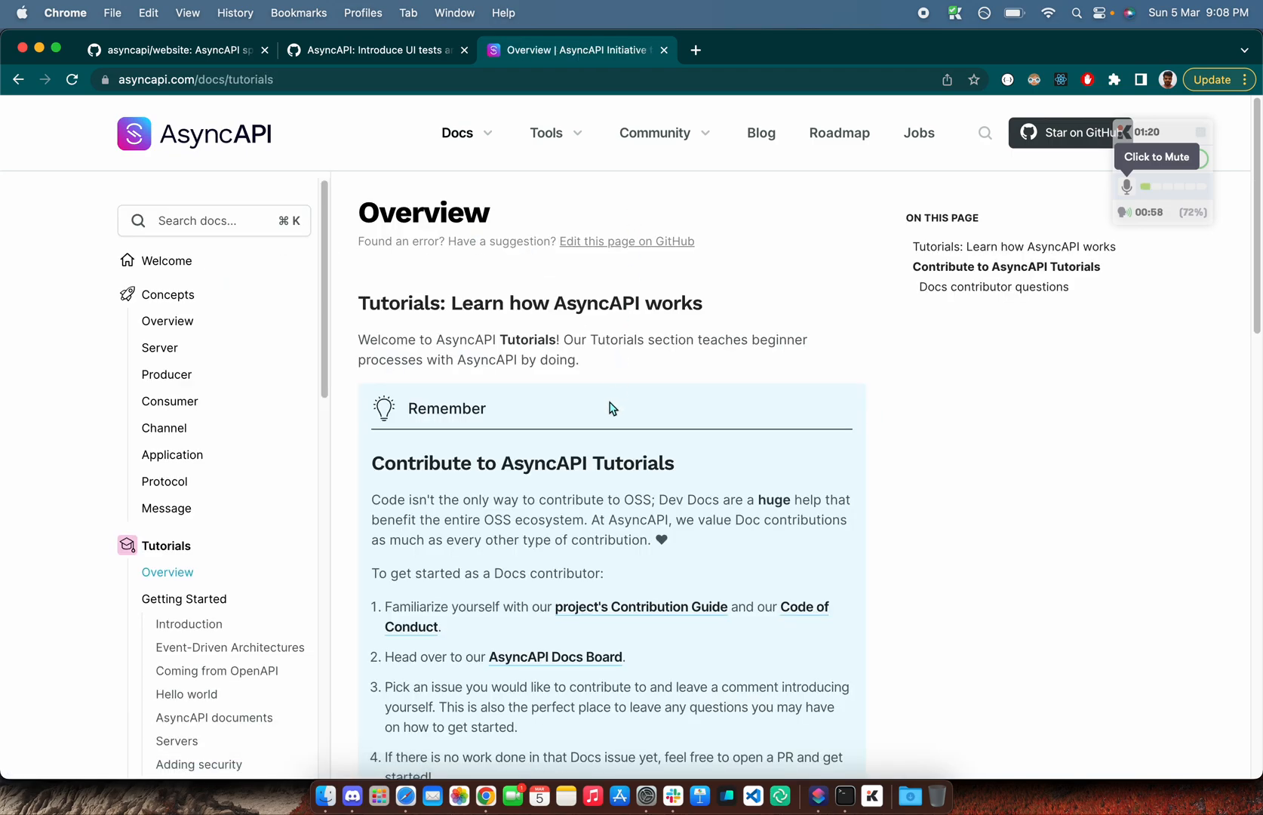
scroll(down, 3)
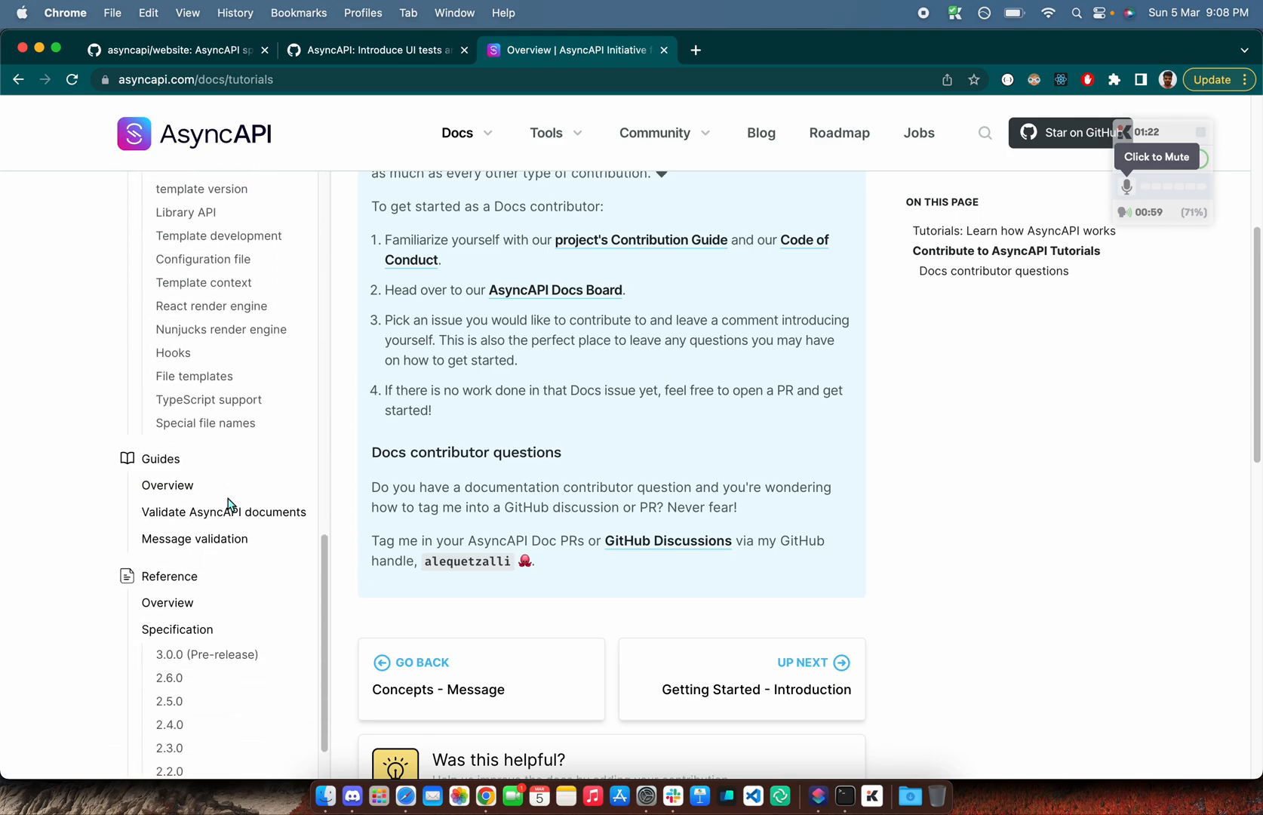
click(377, 50)
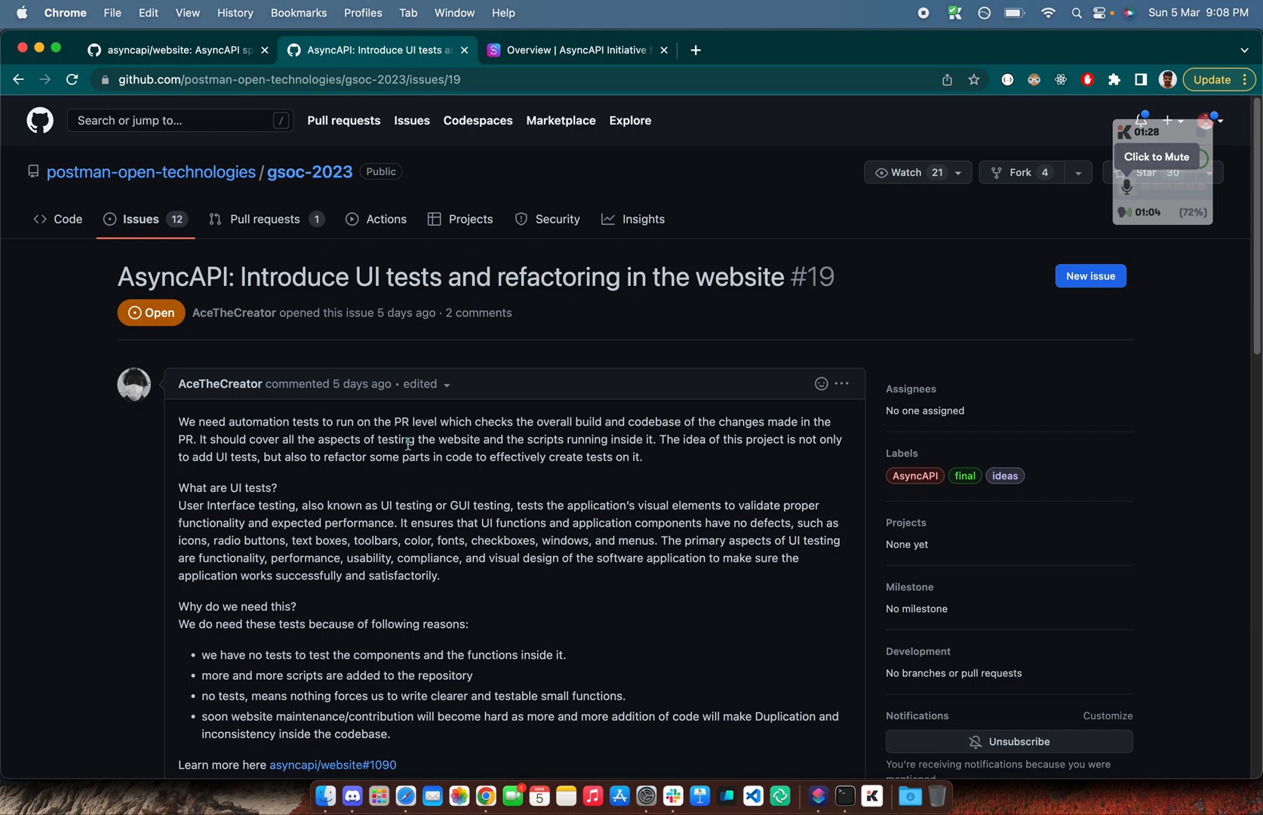
mouse_move(377, 436)
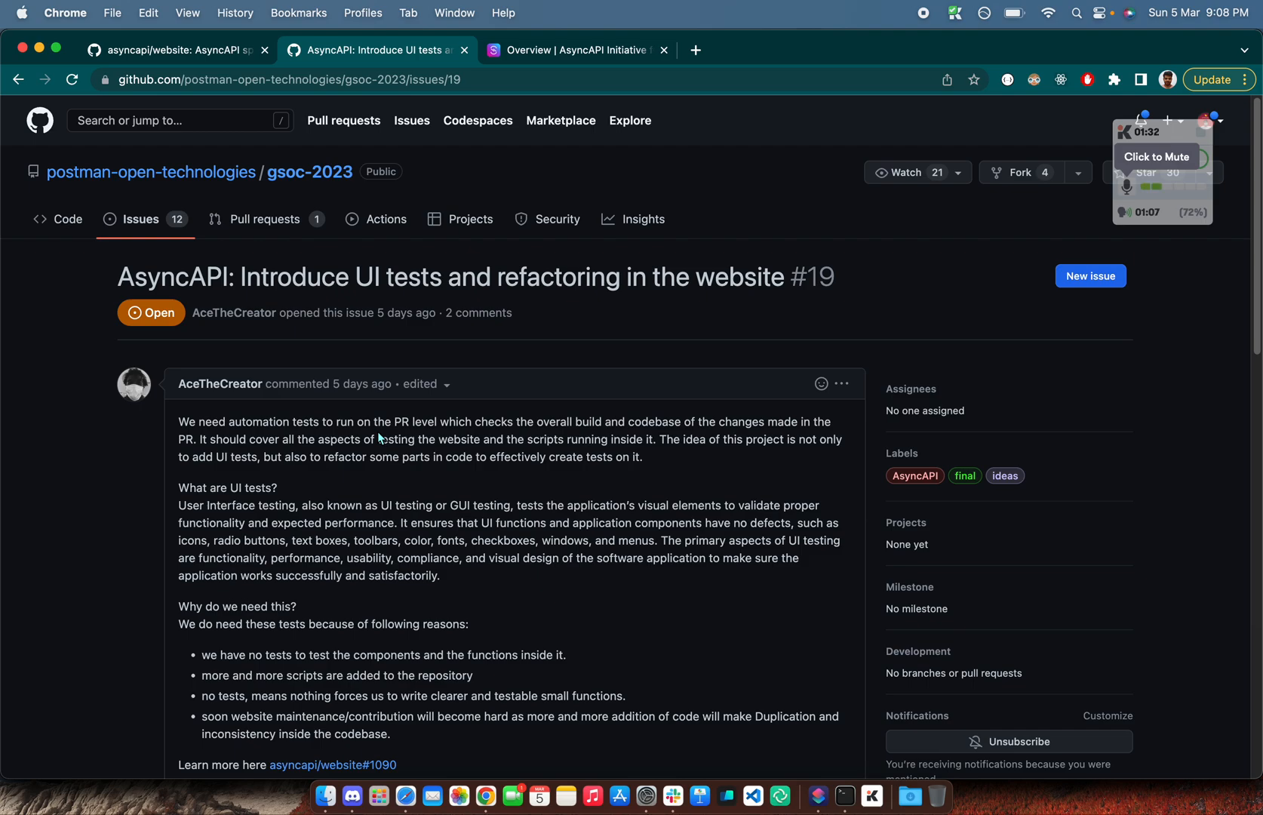
mouse_move(372, 284)
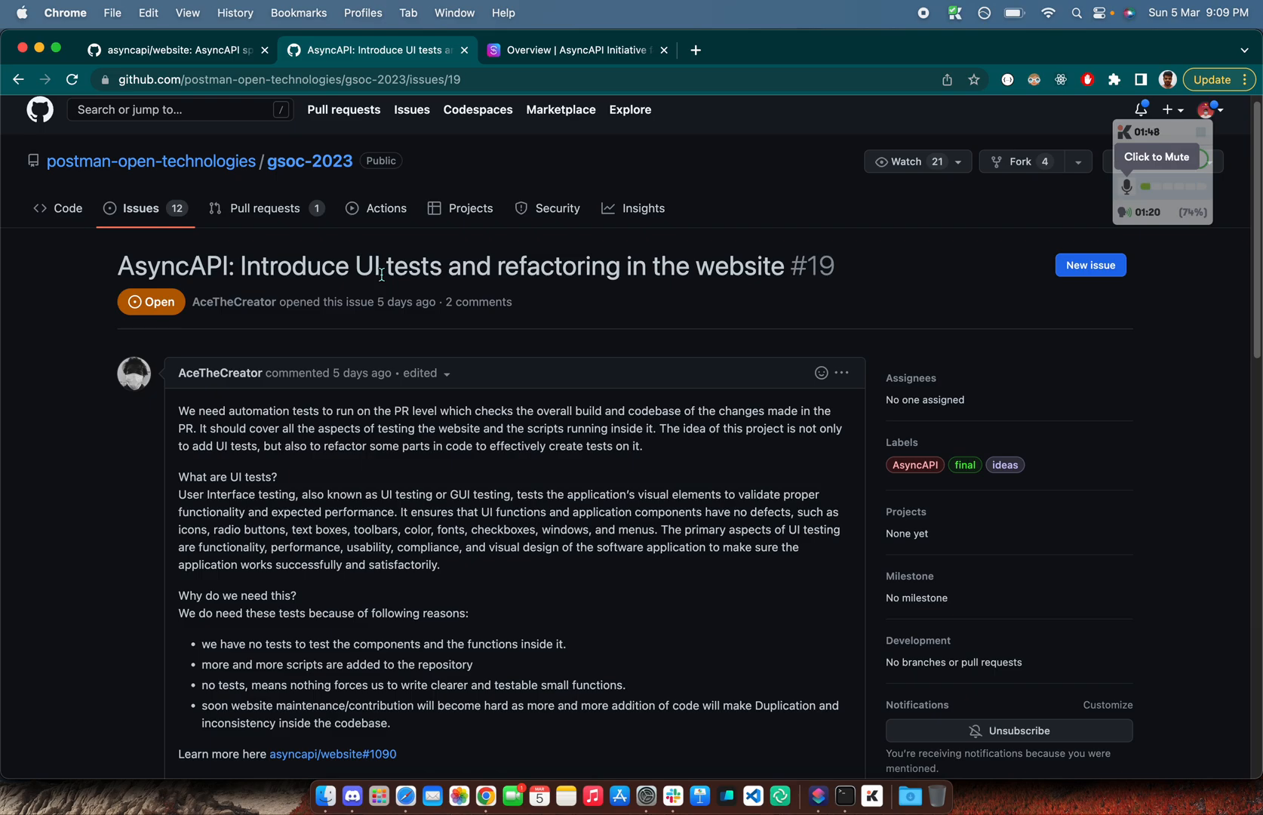
Read issue #19 down to mentors and 175-hour commitment, highlighting the 'no tests exist' reason
scroll(down, 3)
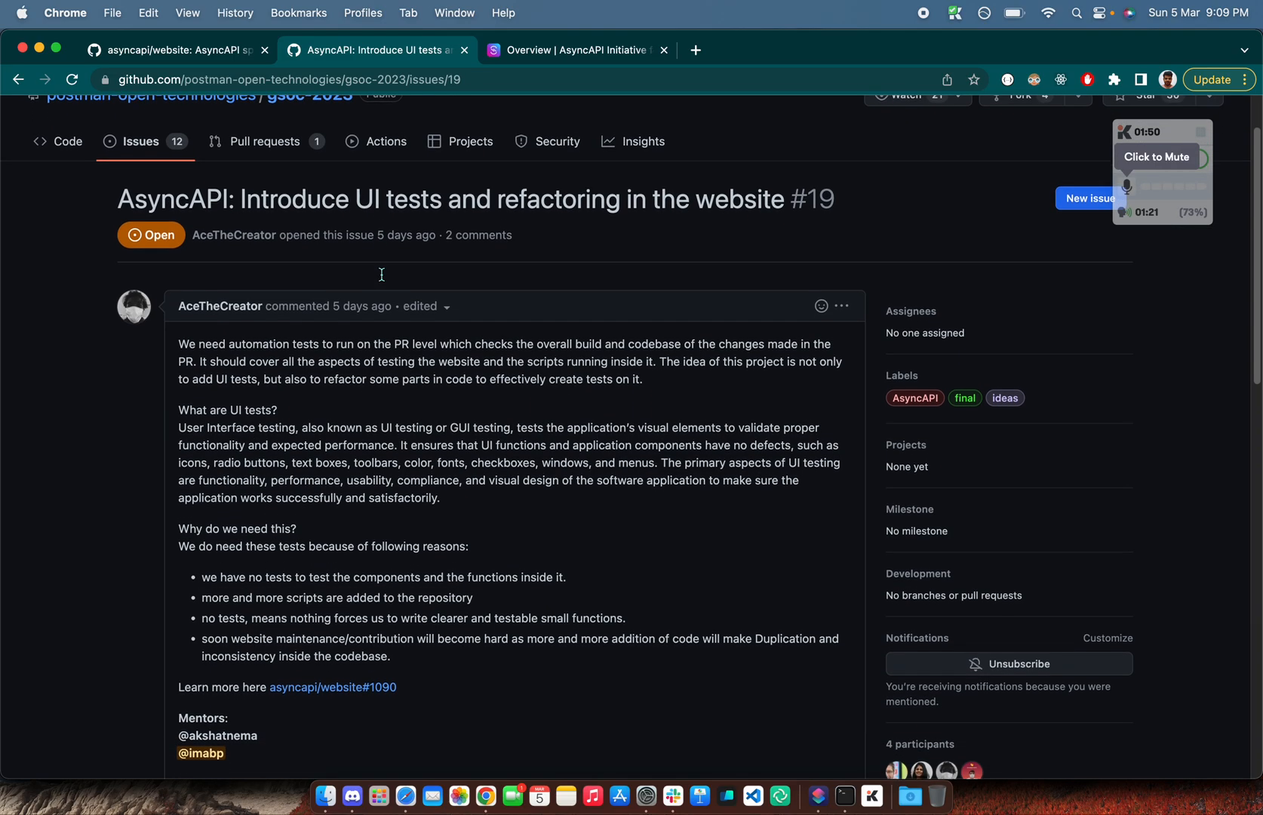
scroll(down, 3)
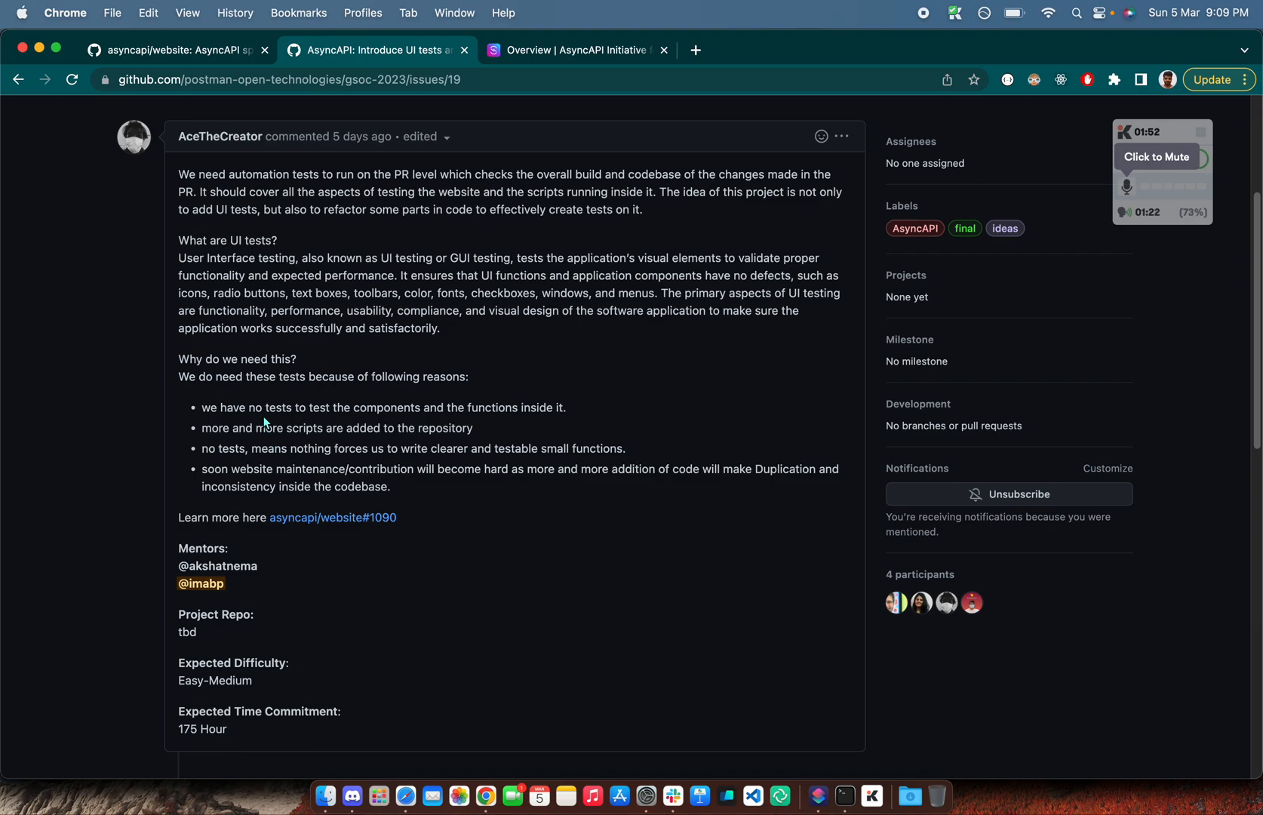
triple_click(384, 408)
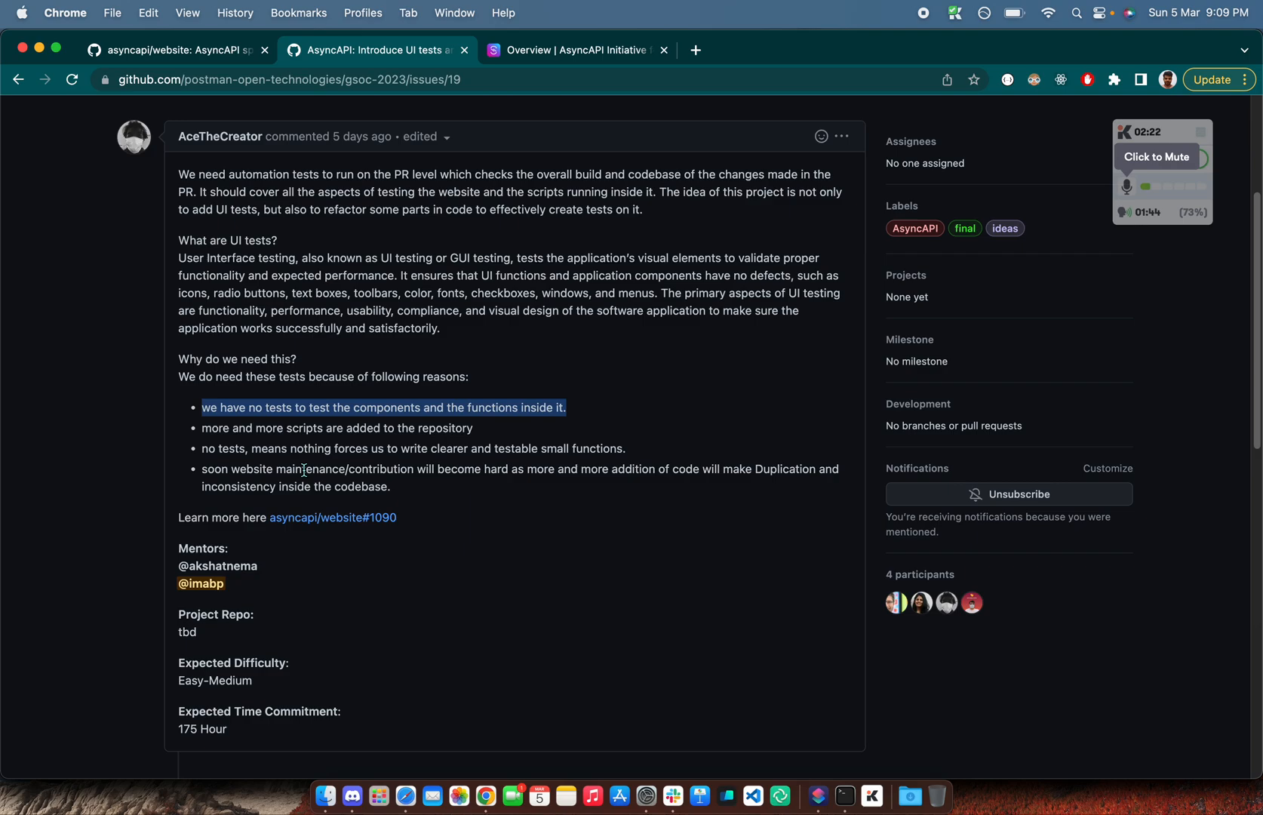
mouse_move(436, 753)
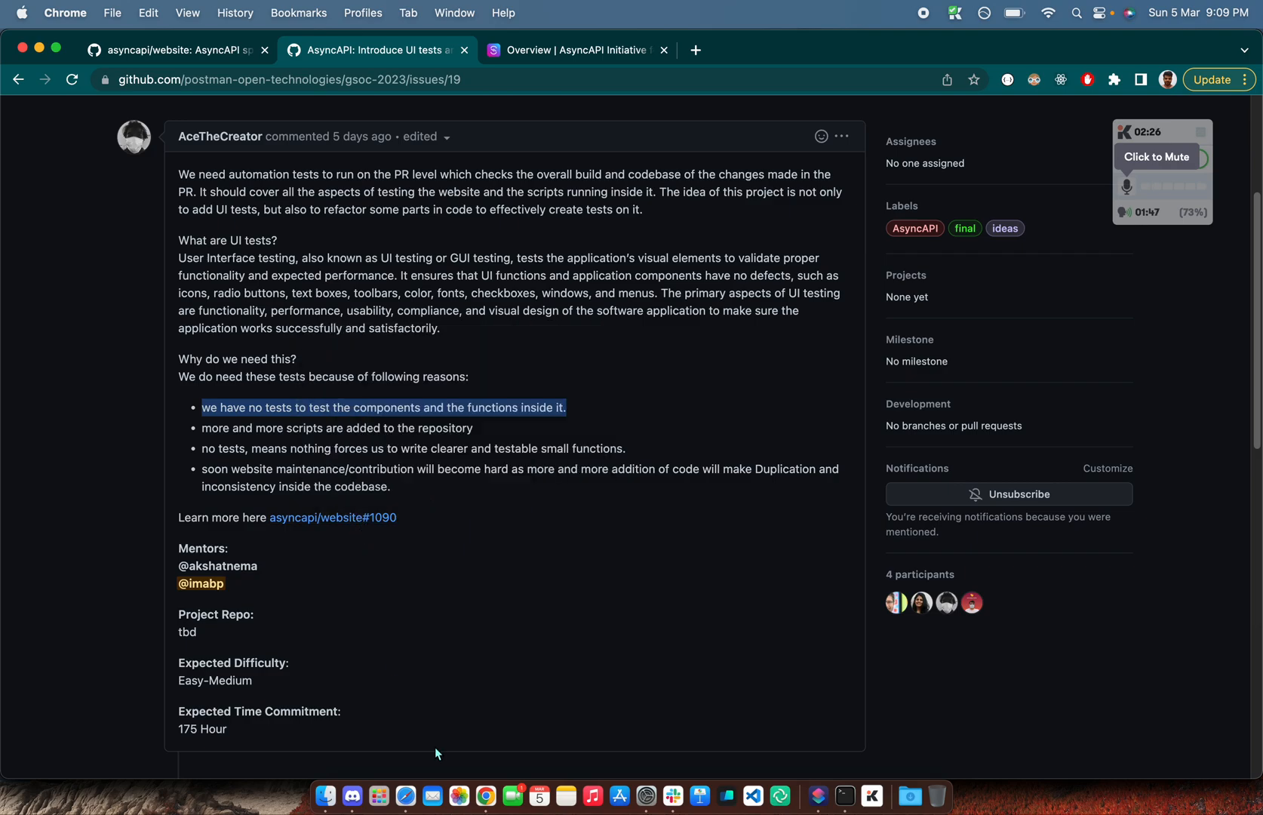
mouse_move(255, 556)
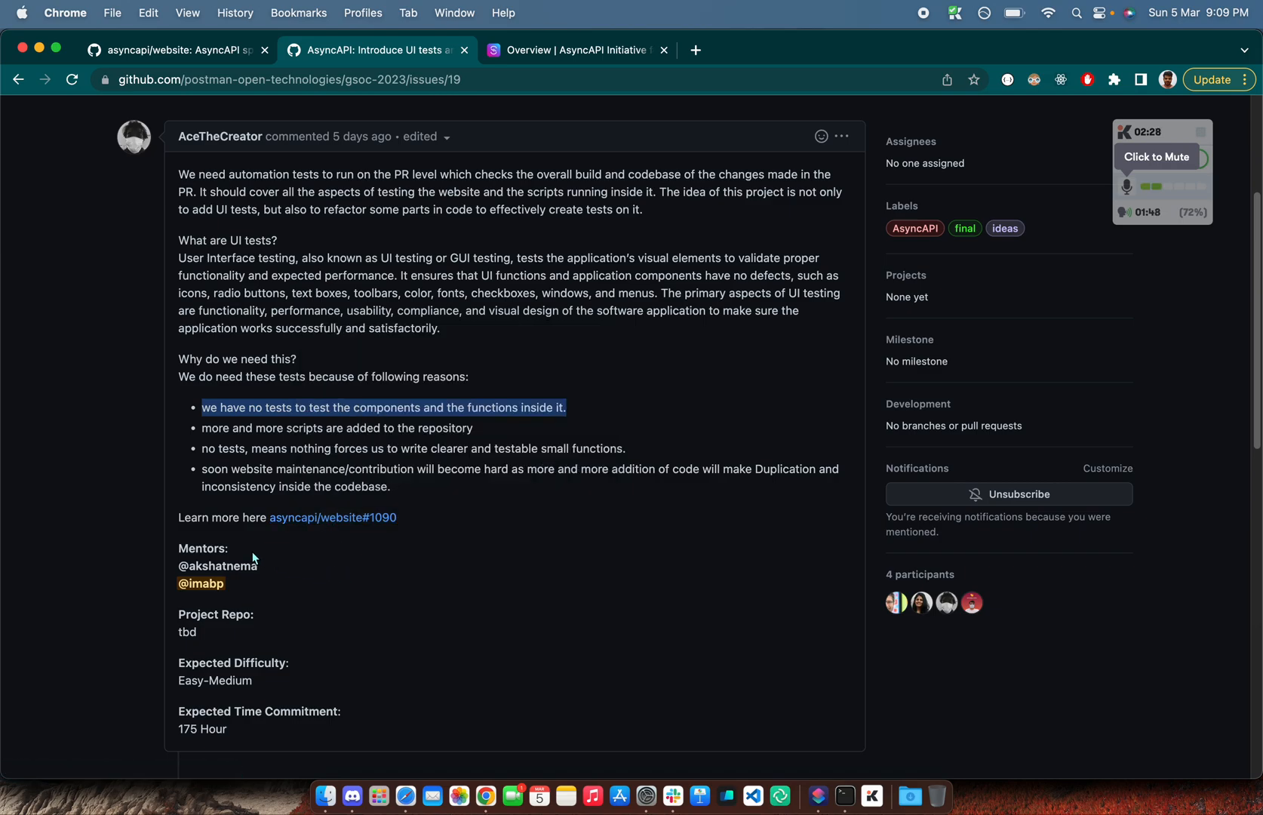
mouse_move(248, 588)
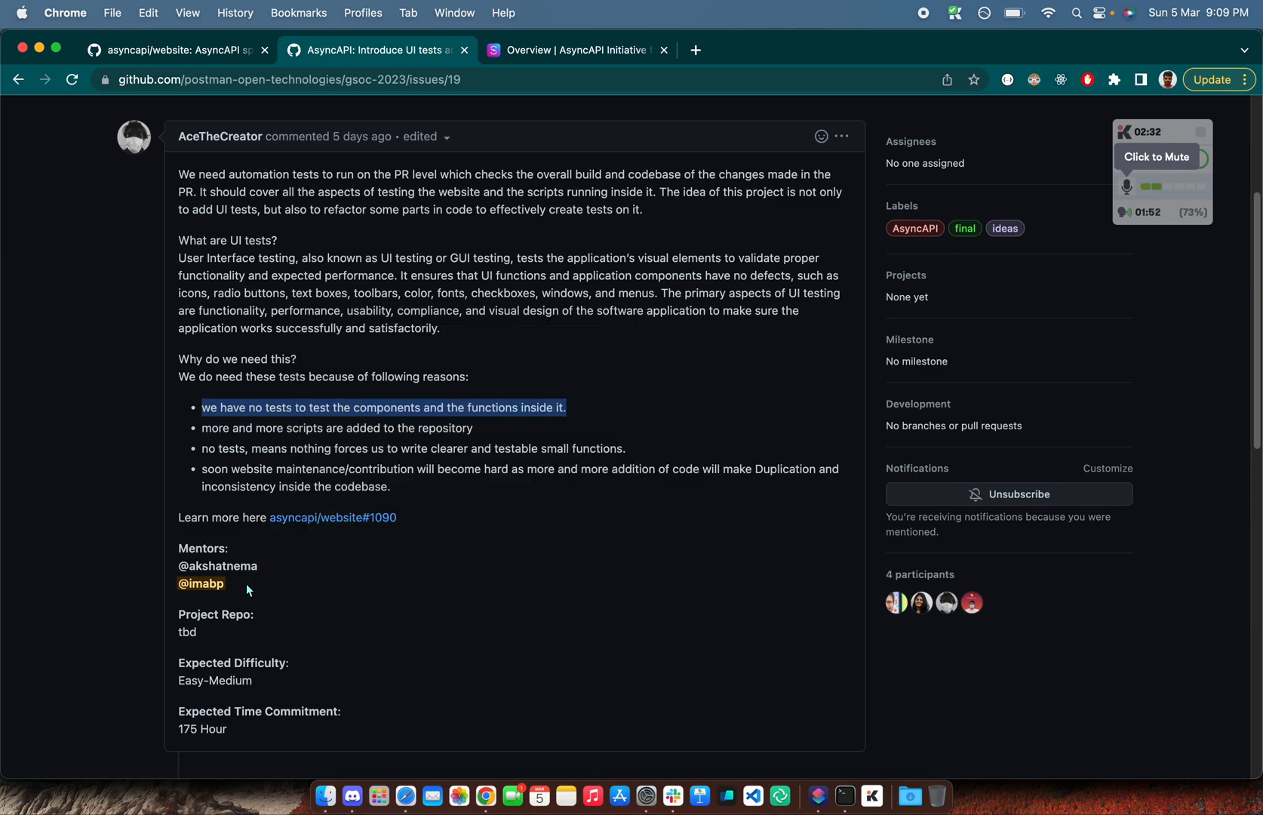
mouse_move(312, 518)
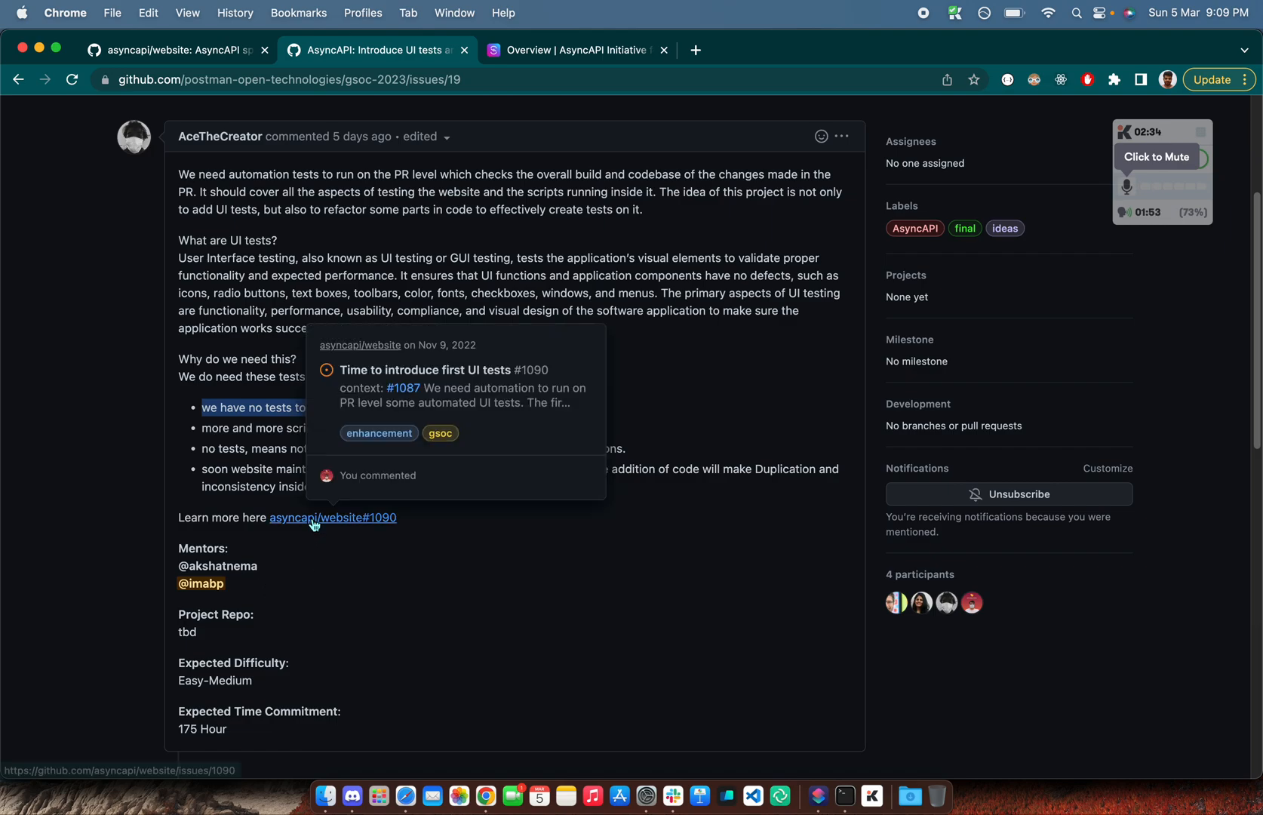
Follow the asyncapi/website#1090 link and scroll through its automated UI tests proposal
click(334, 518)
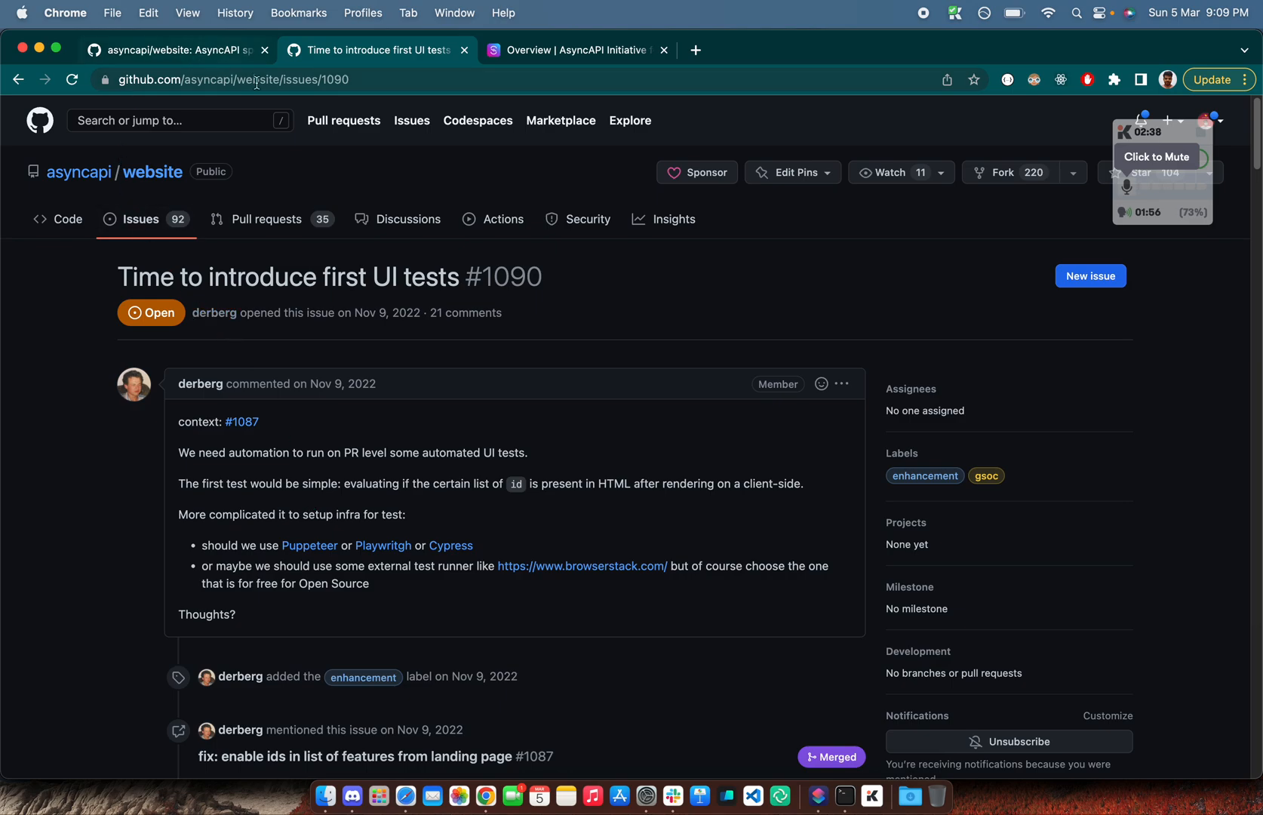
mouse_move(395, 425)
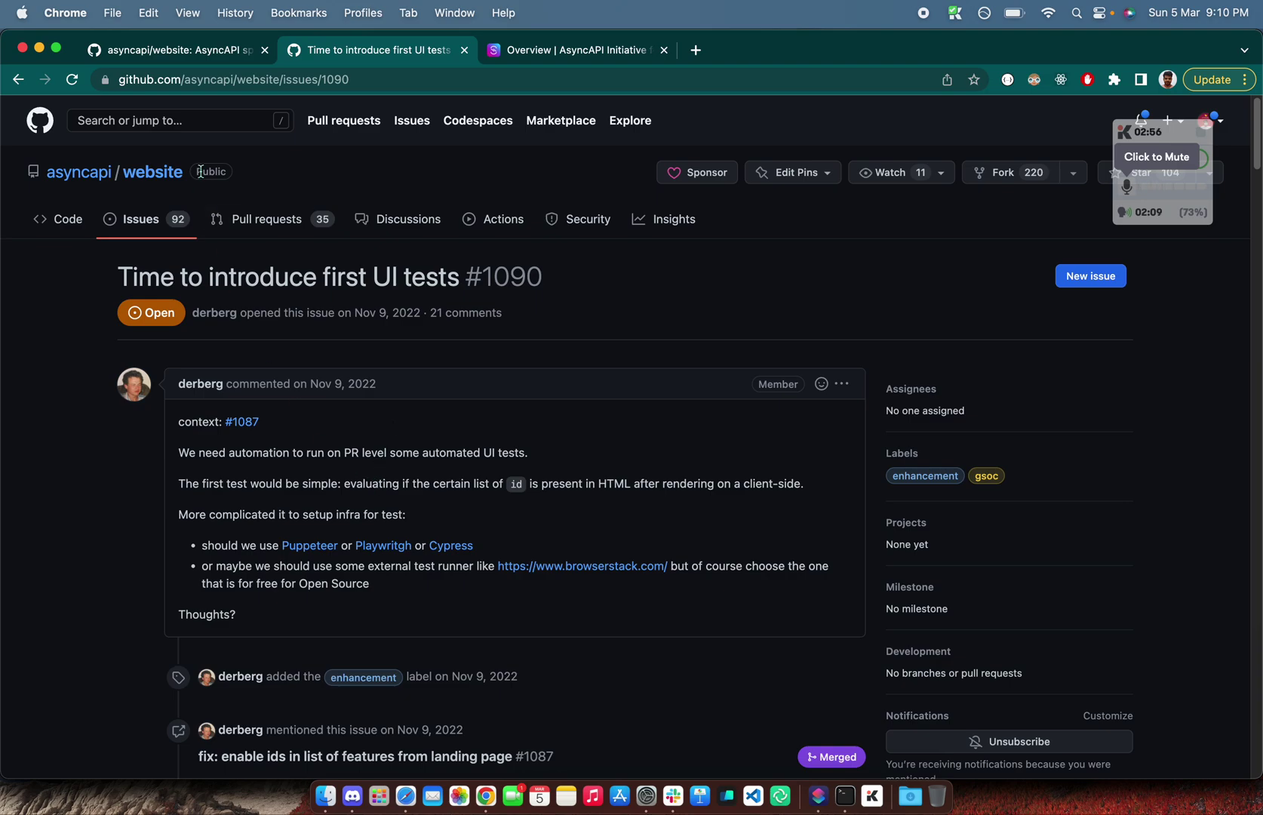
mouse_move(299, 490)
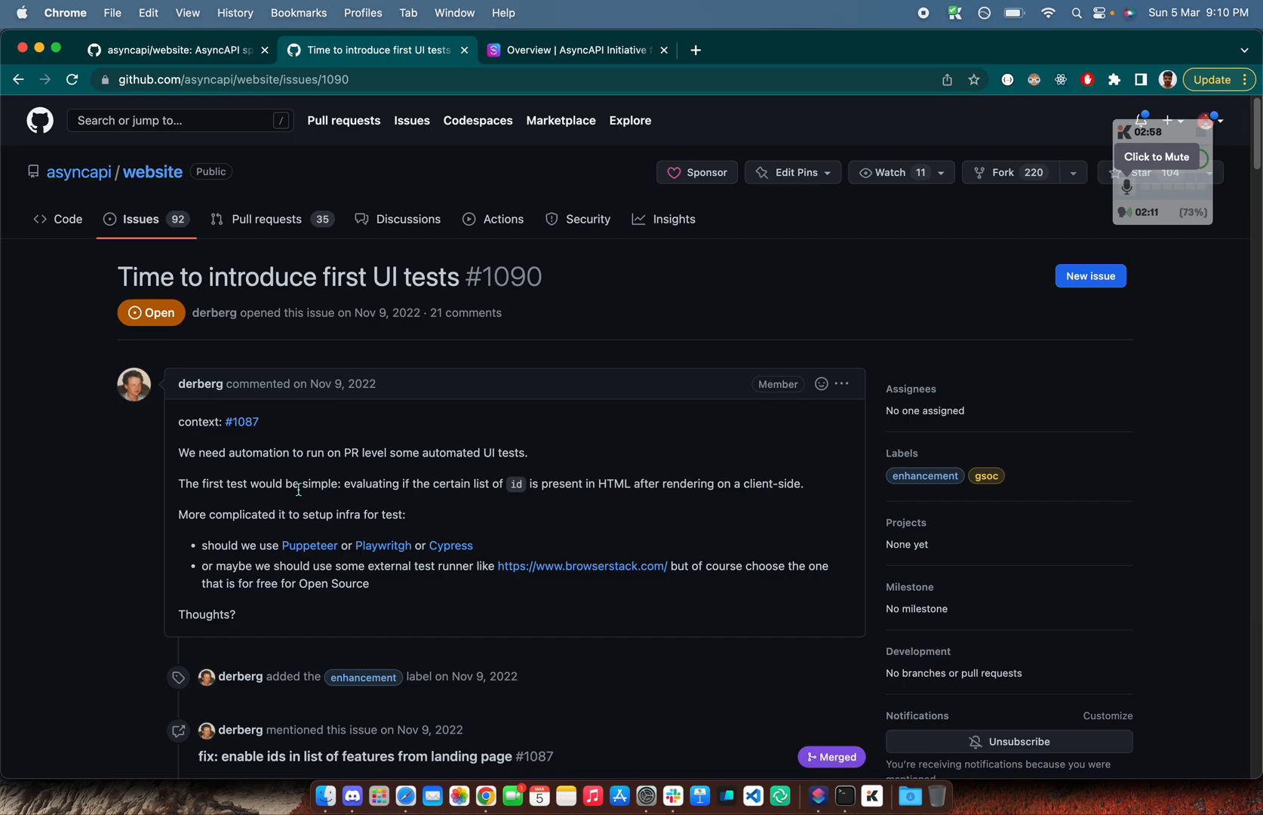
scroll(down, 3)
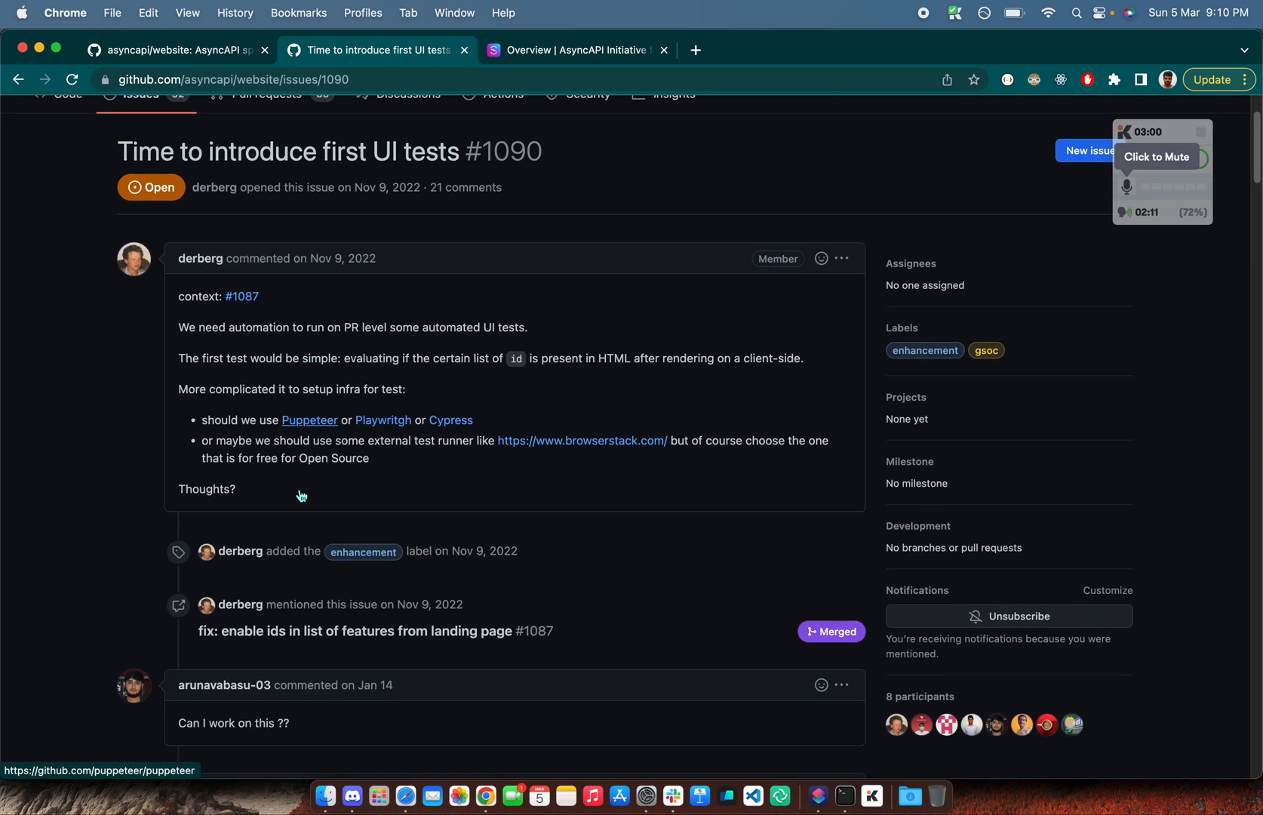
scroll(down, 3)
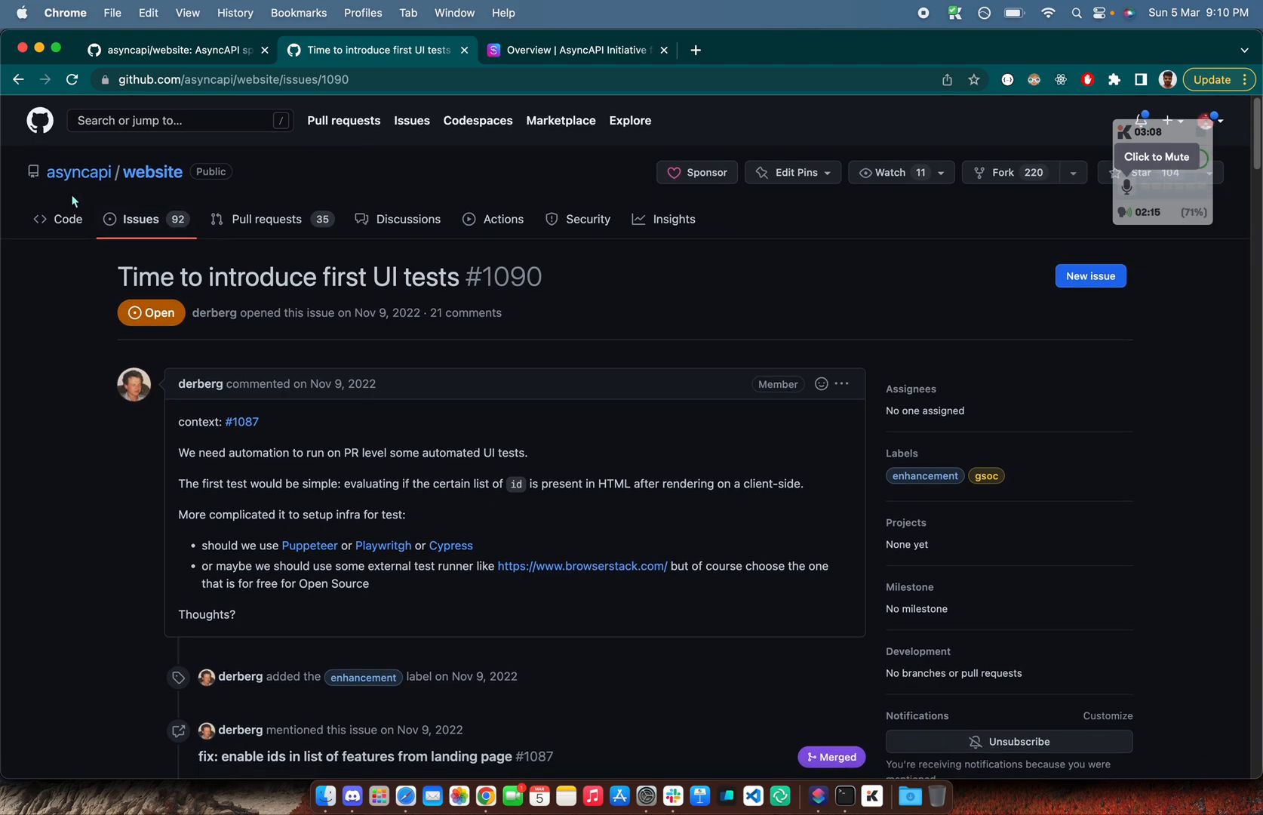
Go to the asyncapi/website repository, browse its README setup steps and return to the file list
click(152, 172)
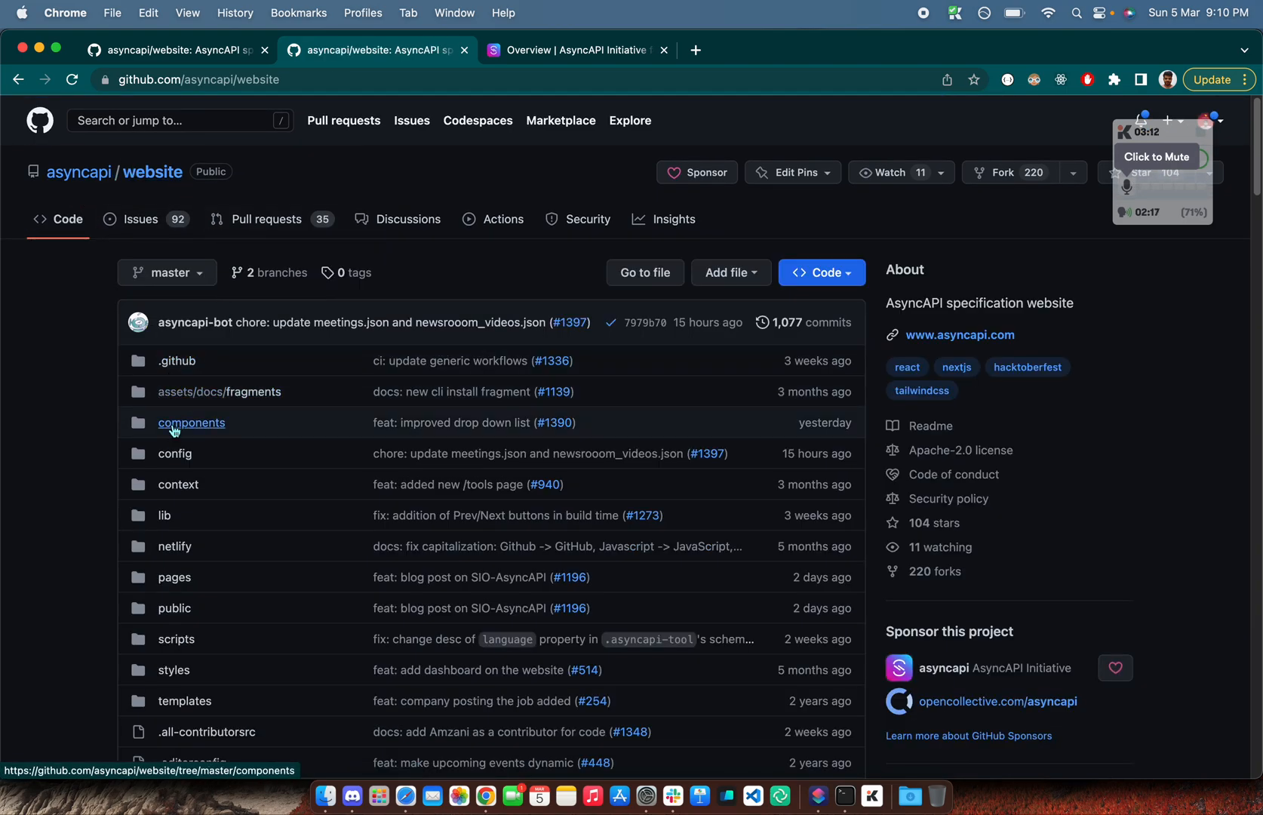
click(192, 422)
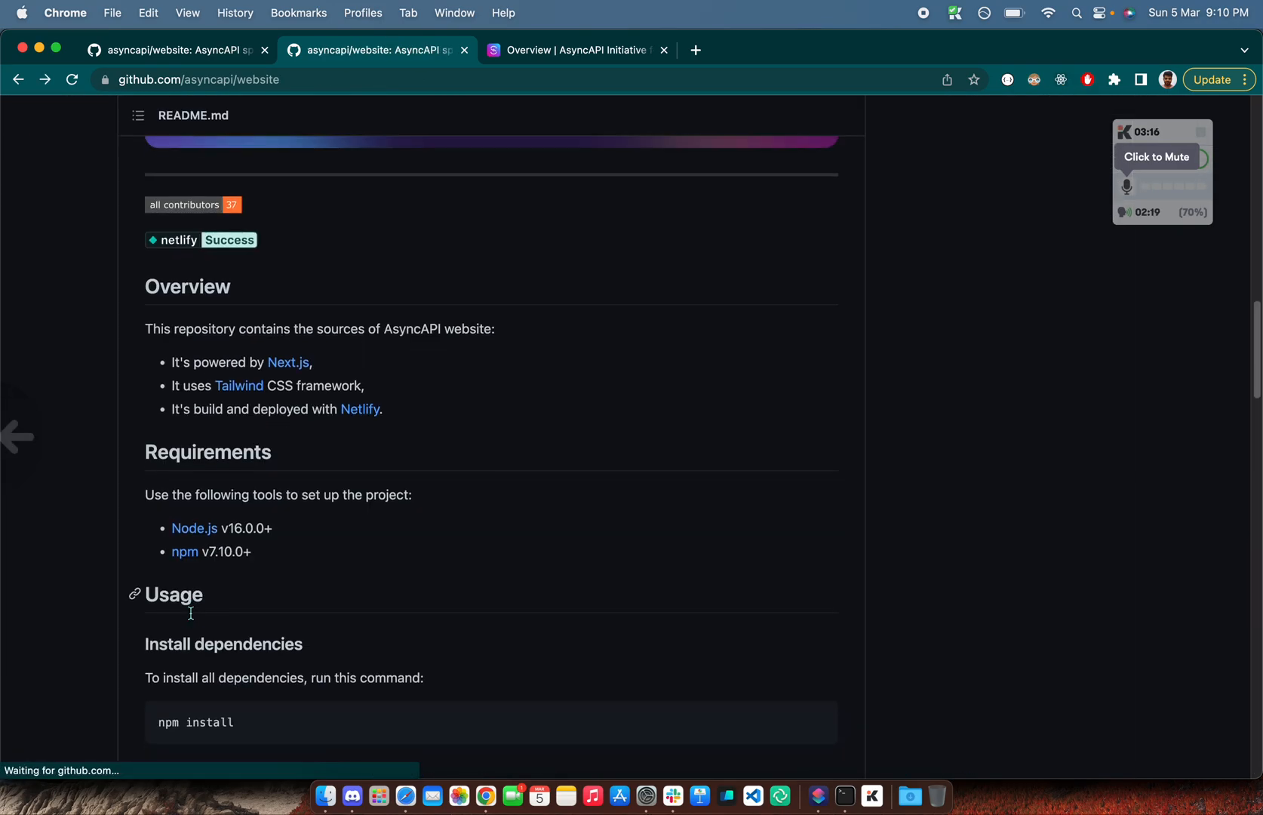
scroll(down, 3)
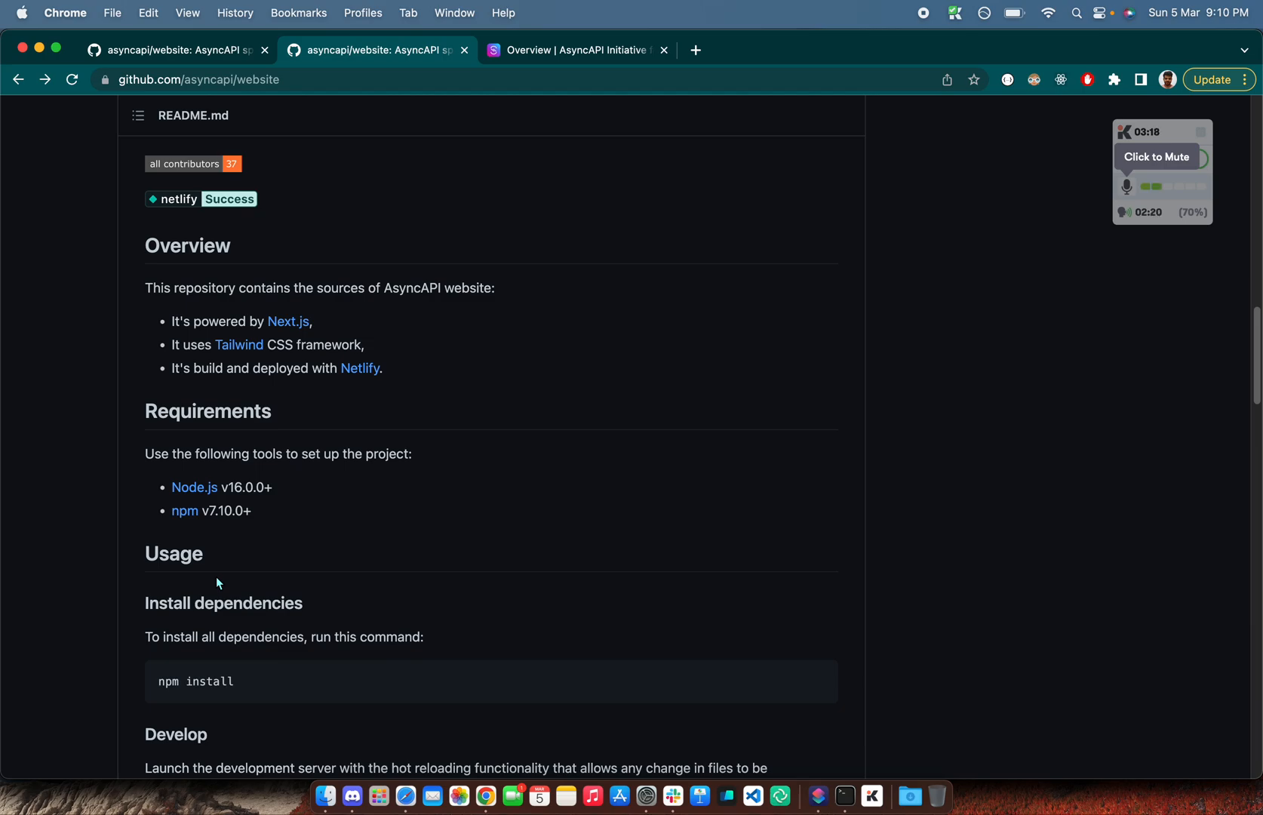
scroll(down, 3)
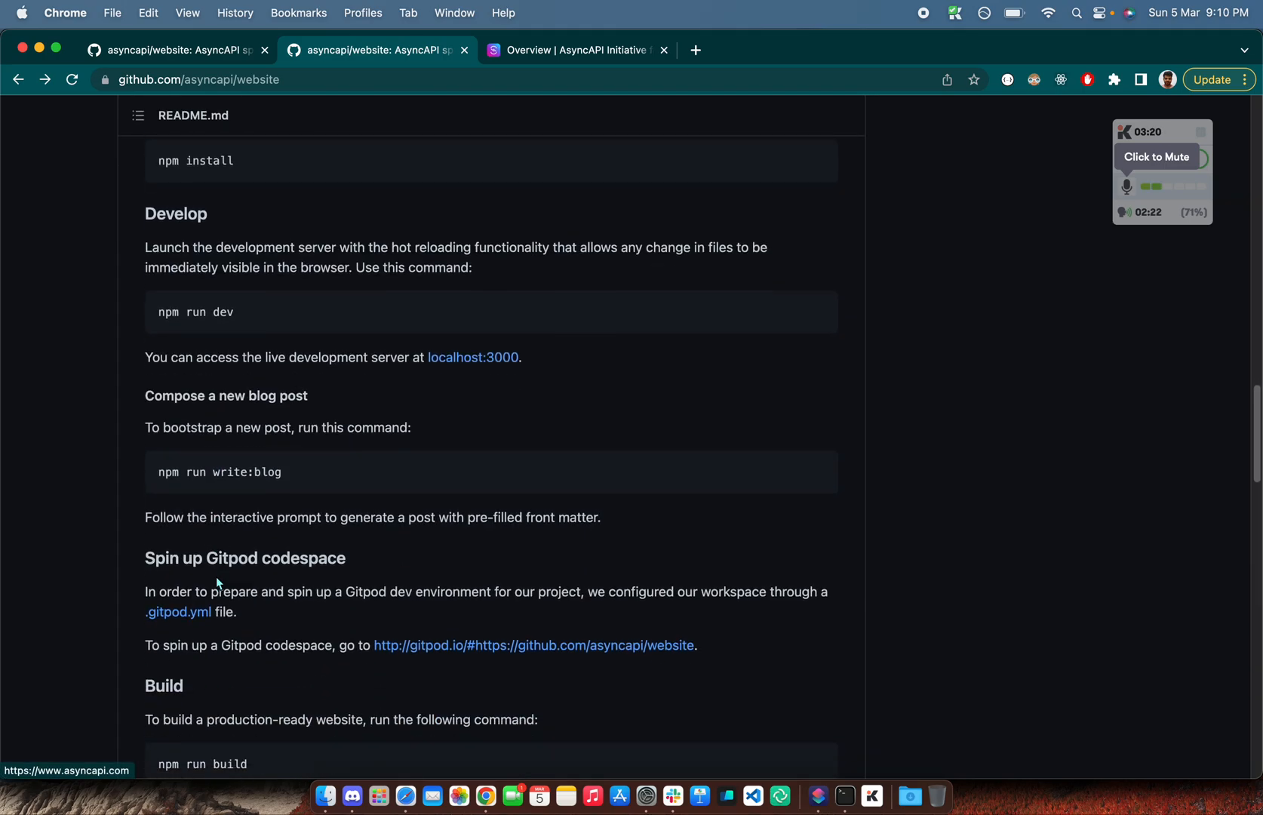
scroll(down, 3)
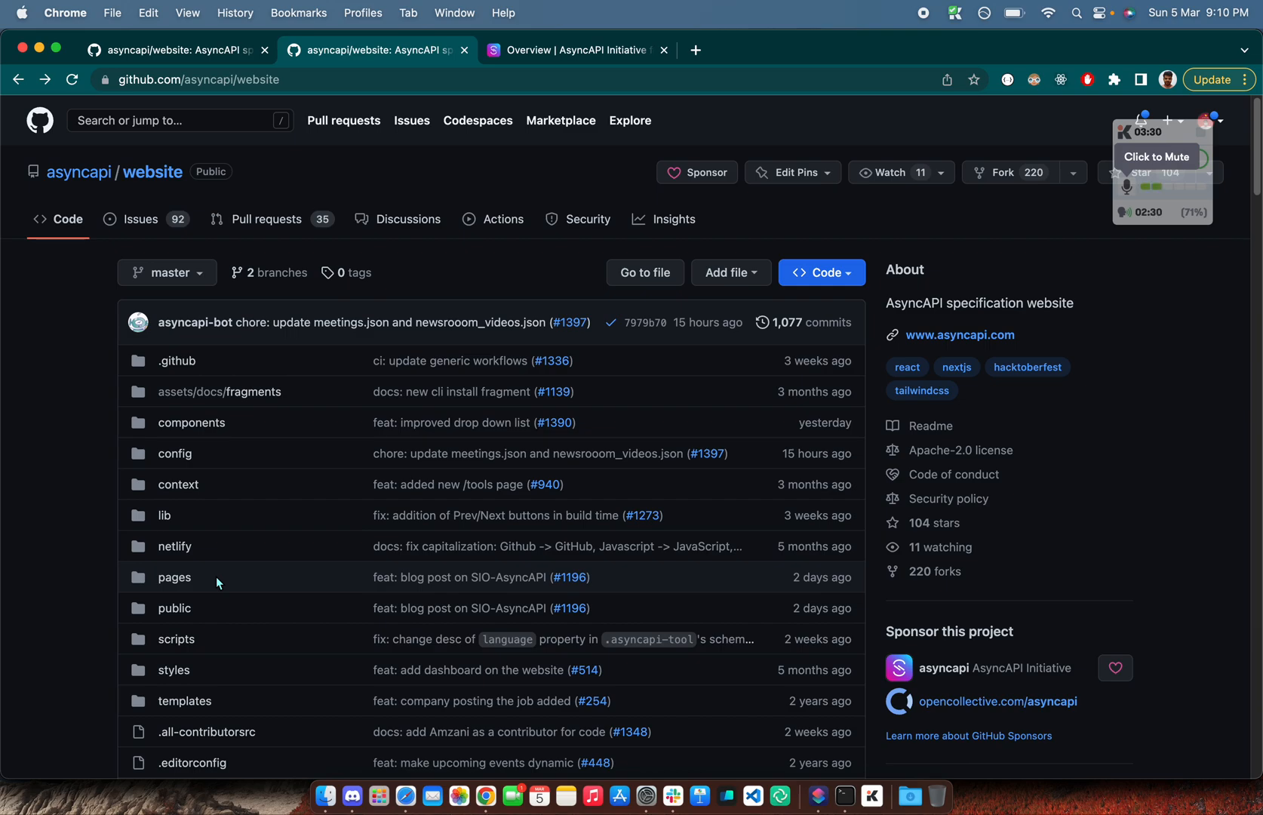
click(164, 514)
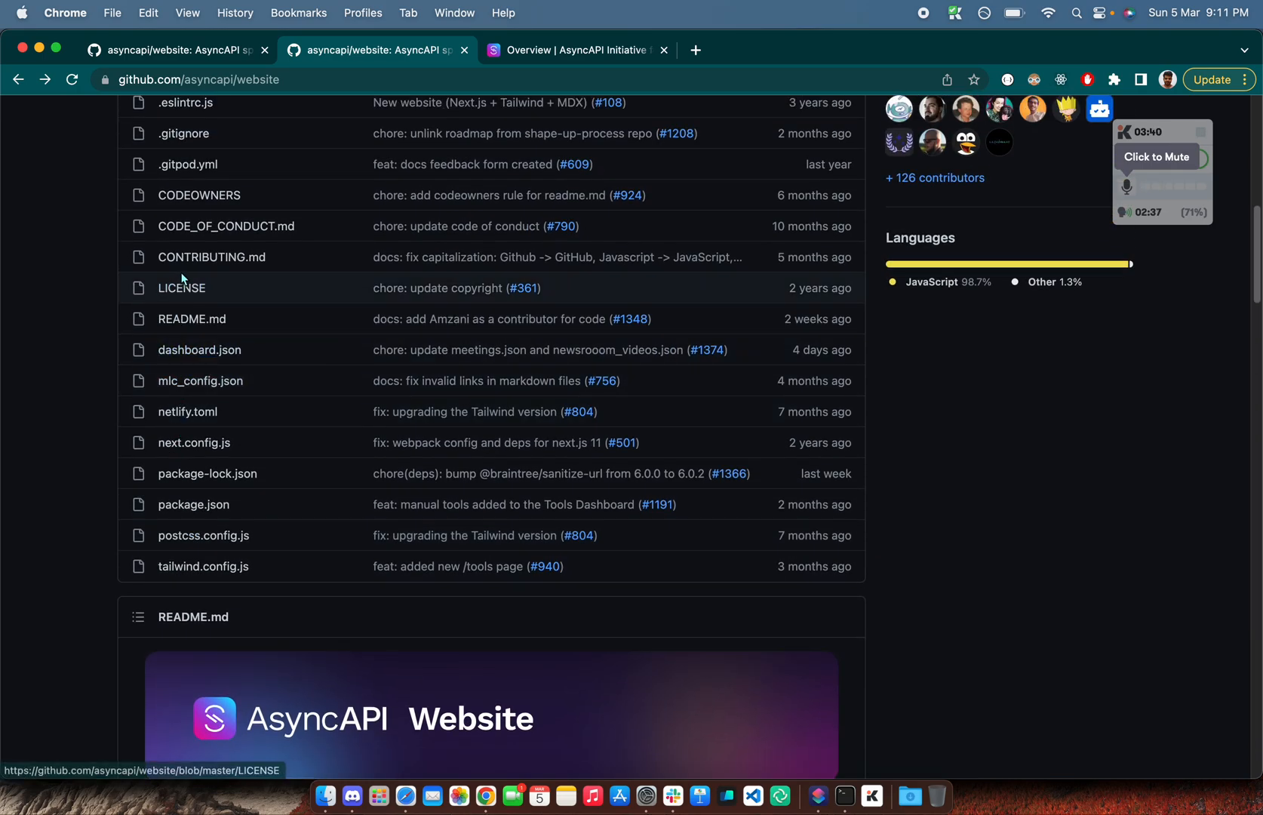
click(211, 256)
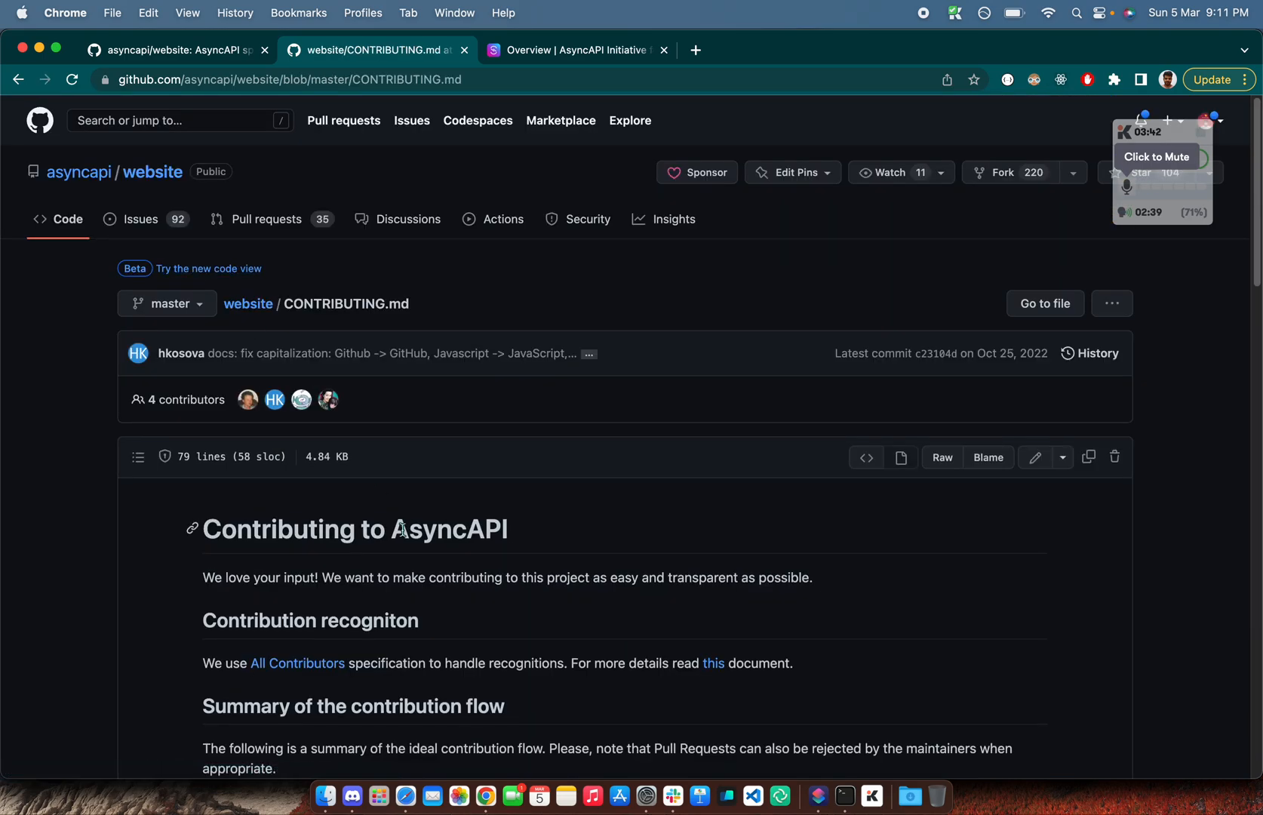
scroll(down, 3)
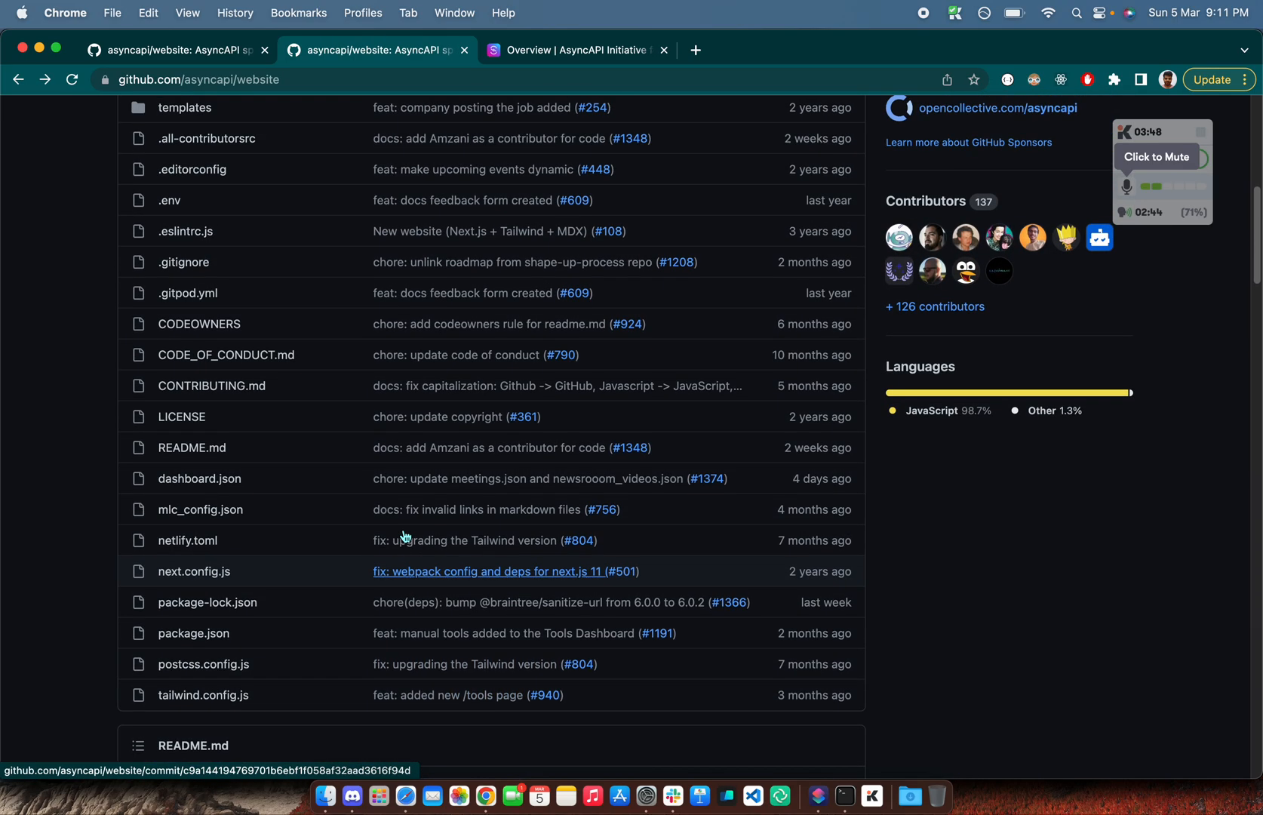
scroll(up, 3)
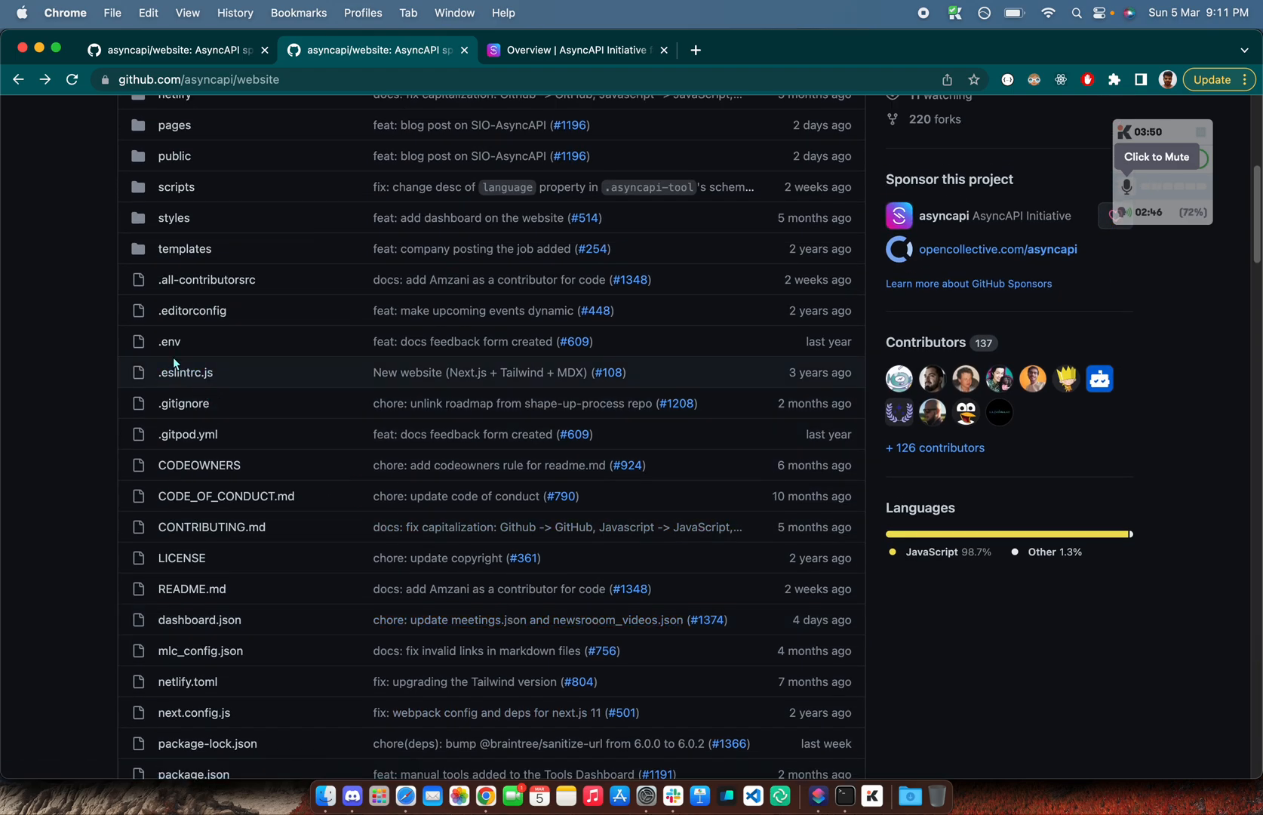
click(169, 341)
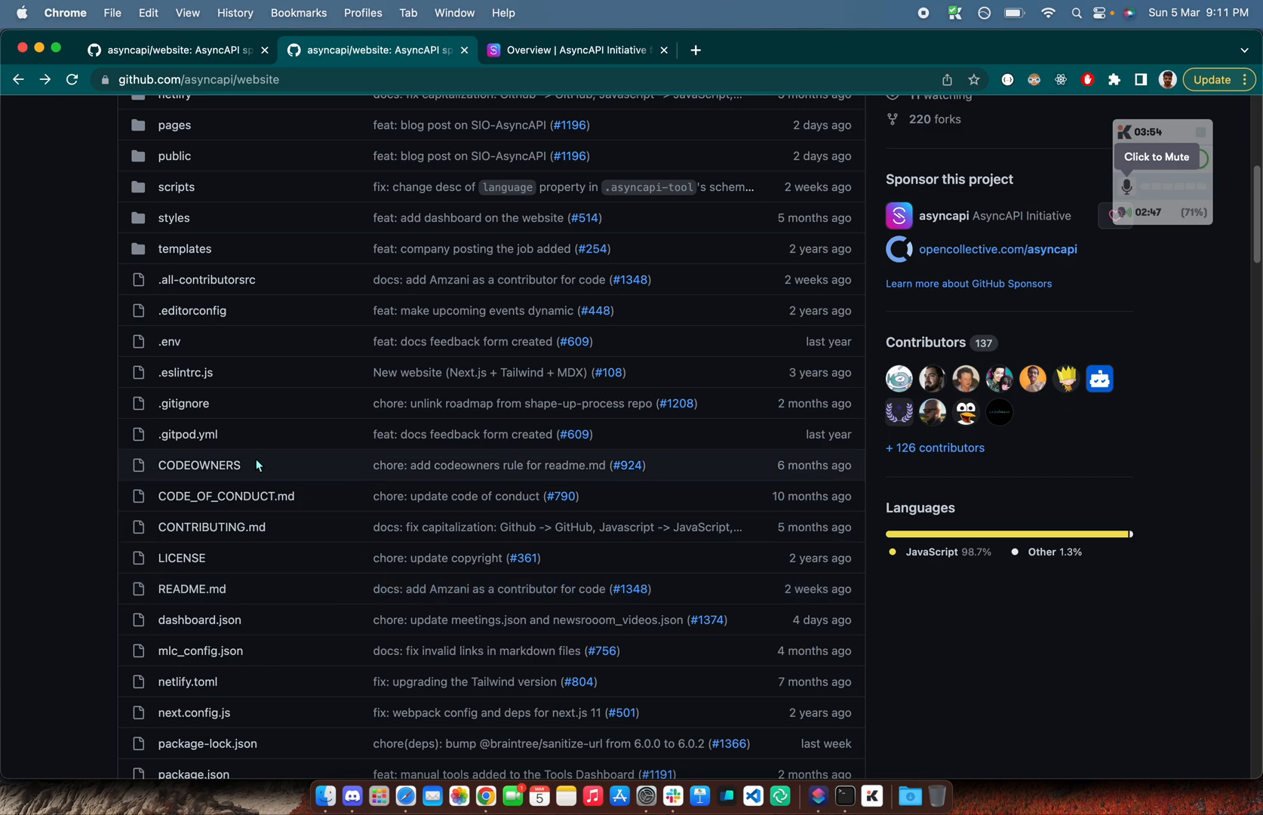
scroll(down, 3)
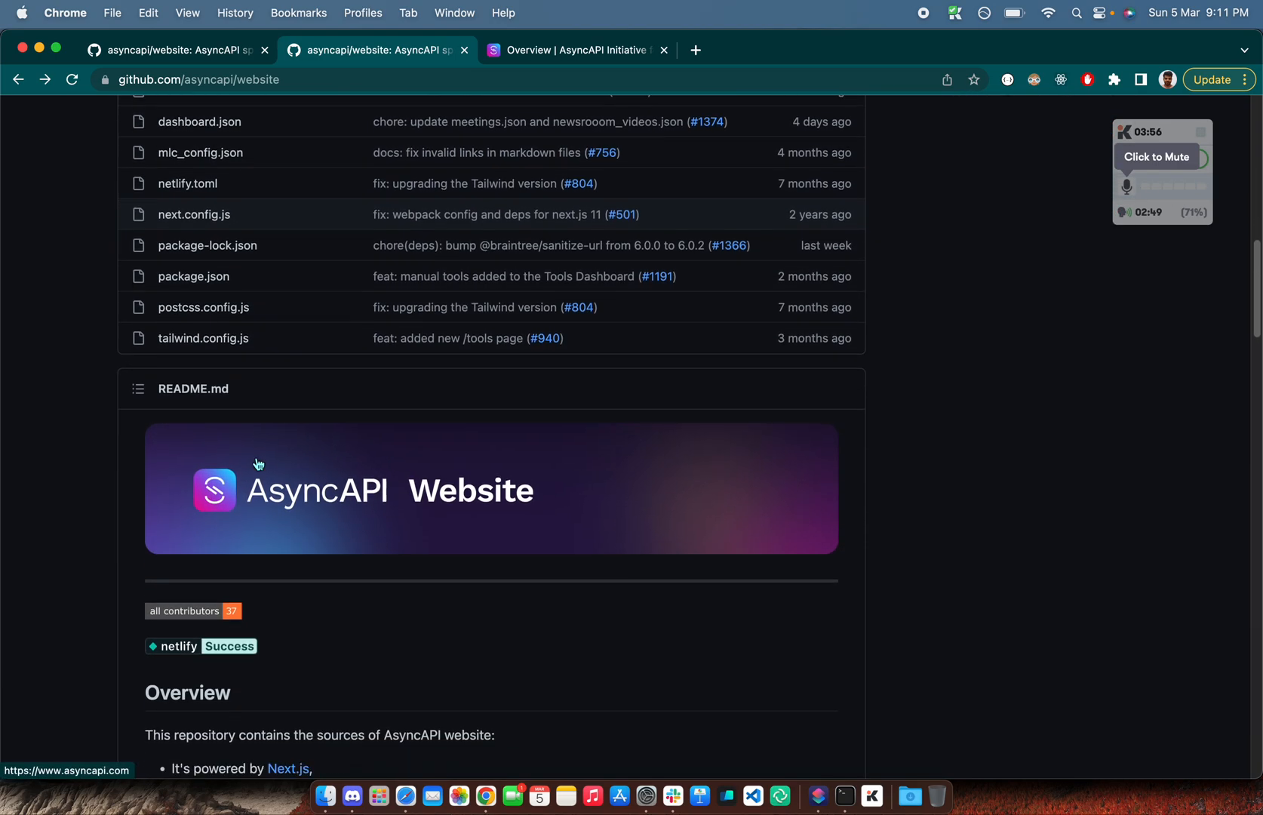
Scroll the README through JSON Schema definitions and the Project structure section
scroll(down, 3)
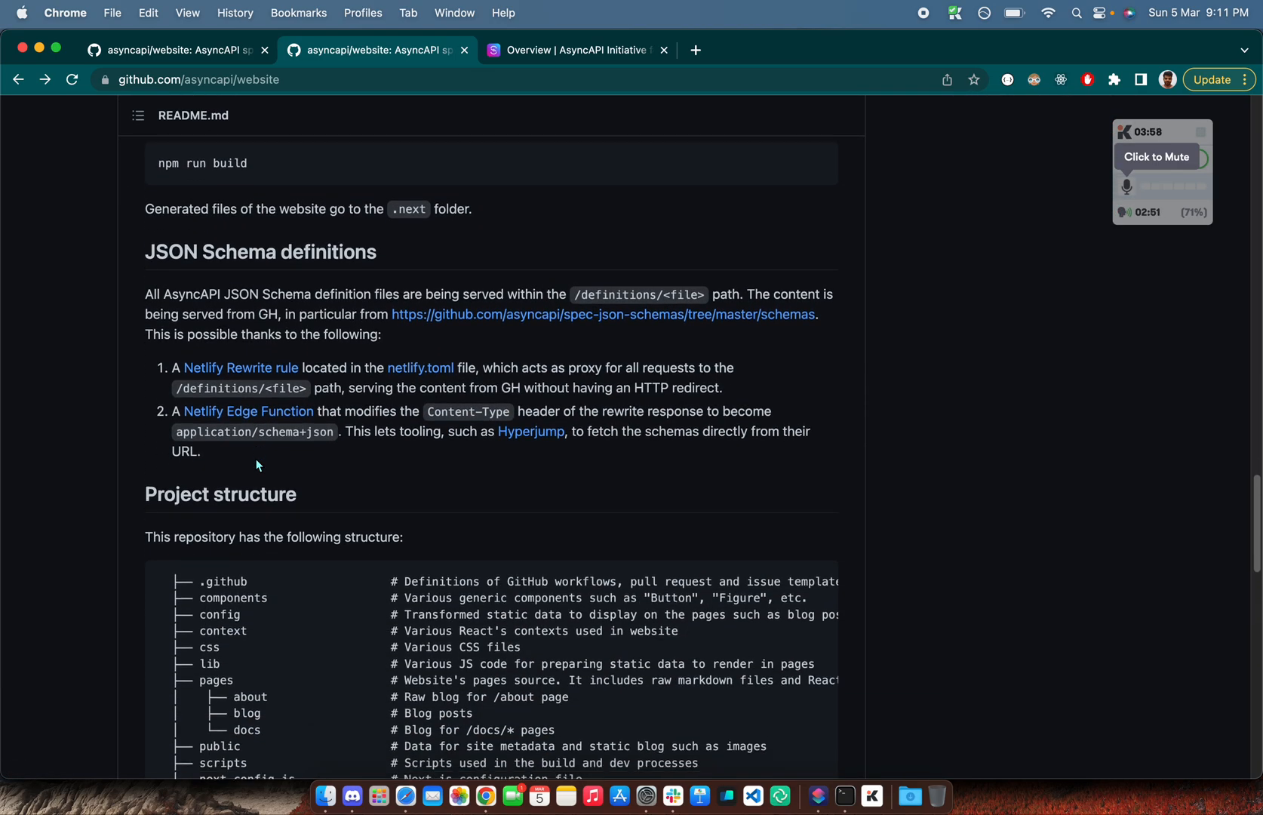
scroll(down, 3)
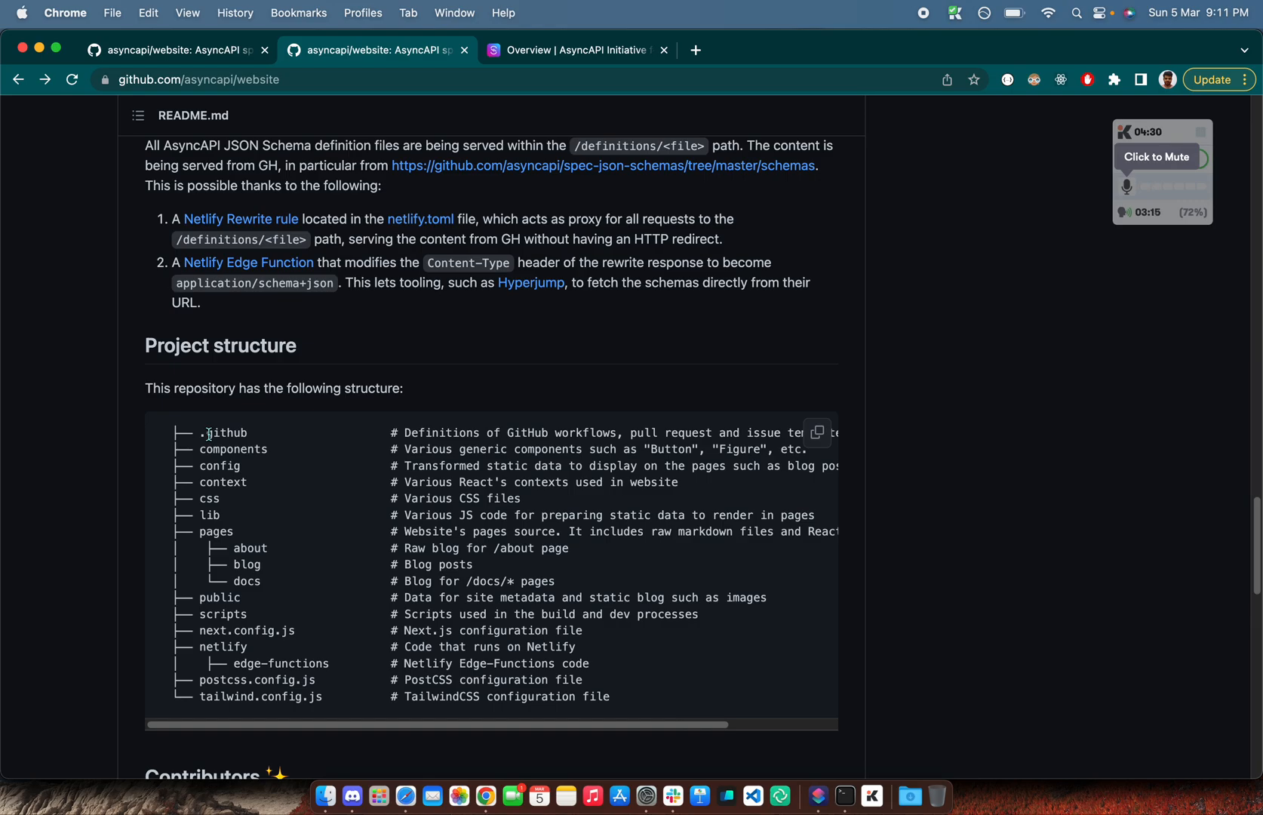
scroll(down, 3)
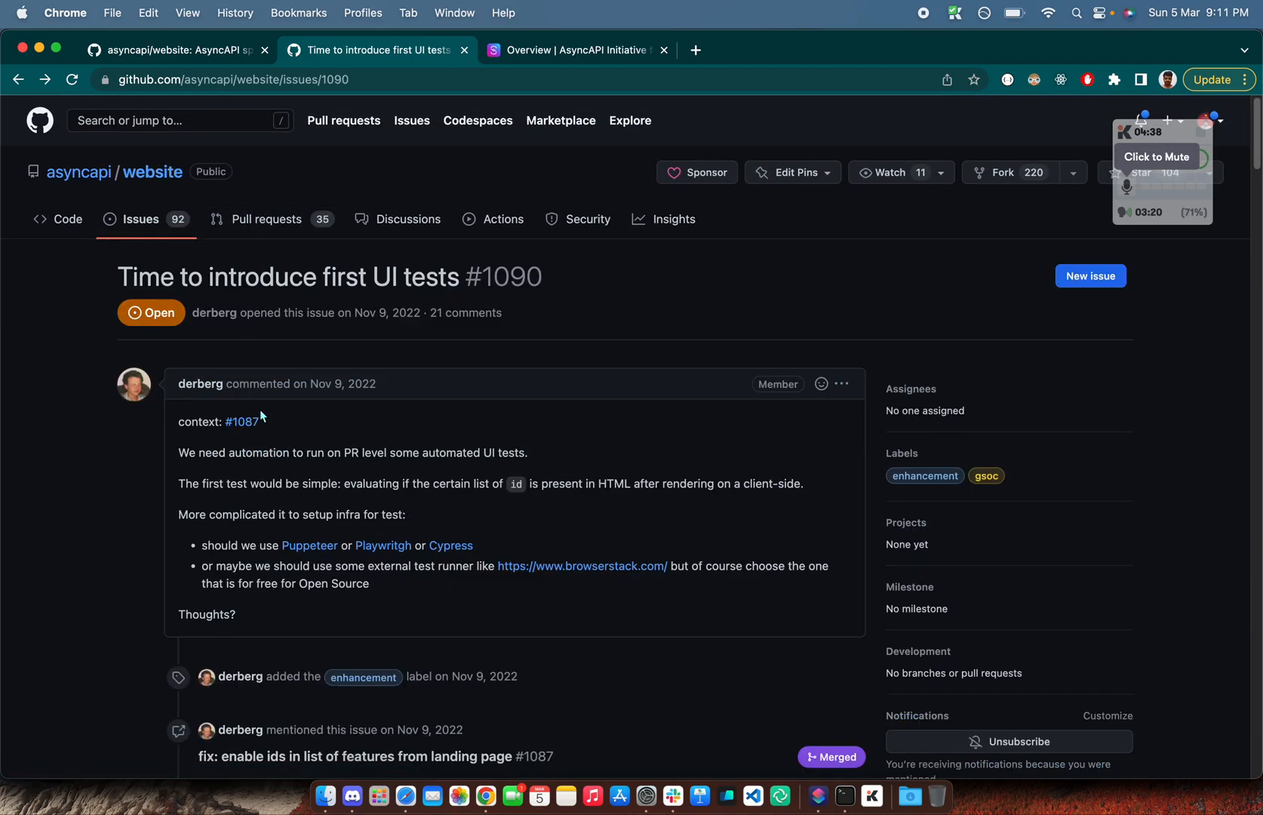
scroll(down, 3)
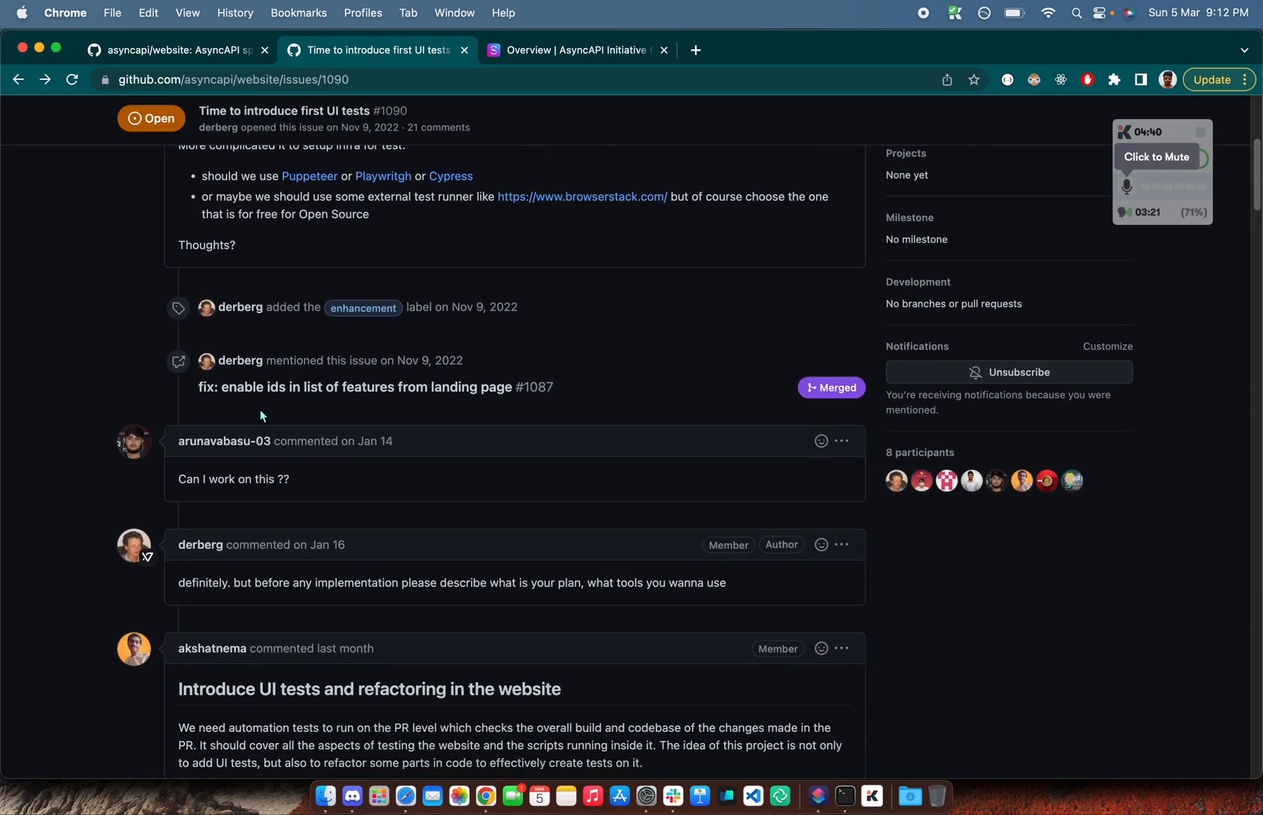
scroll(down, 3)
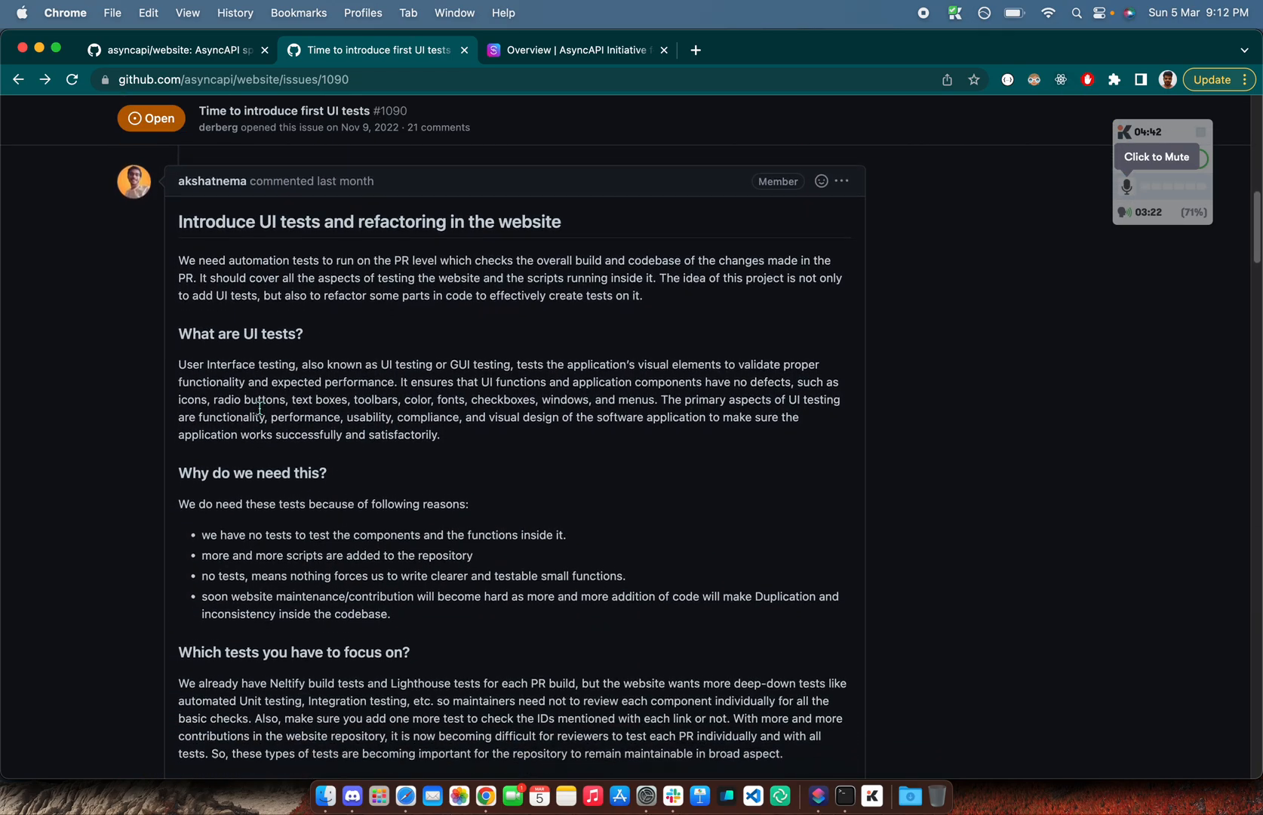
scroll(down, 3)
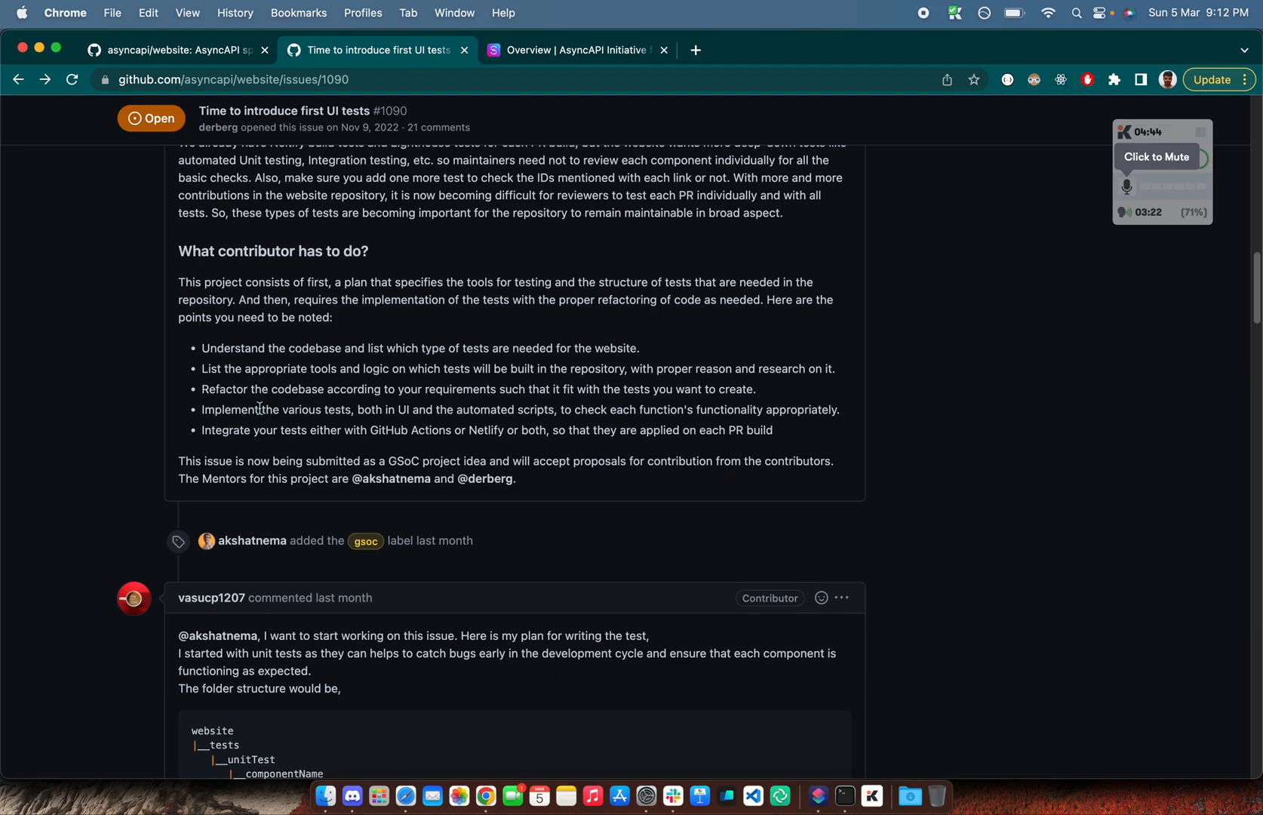
scroll(down, 3)
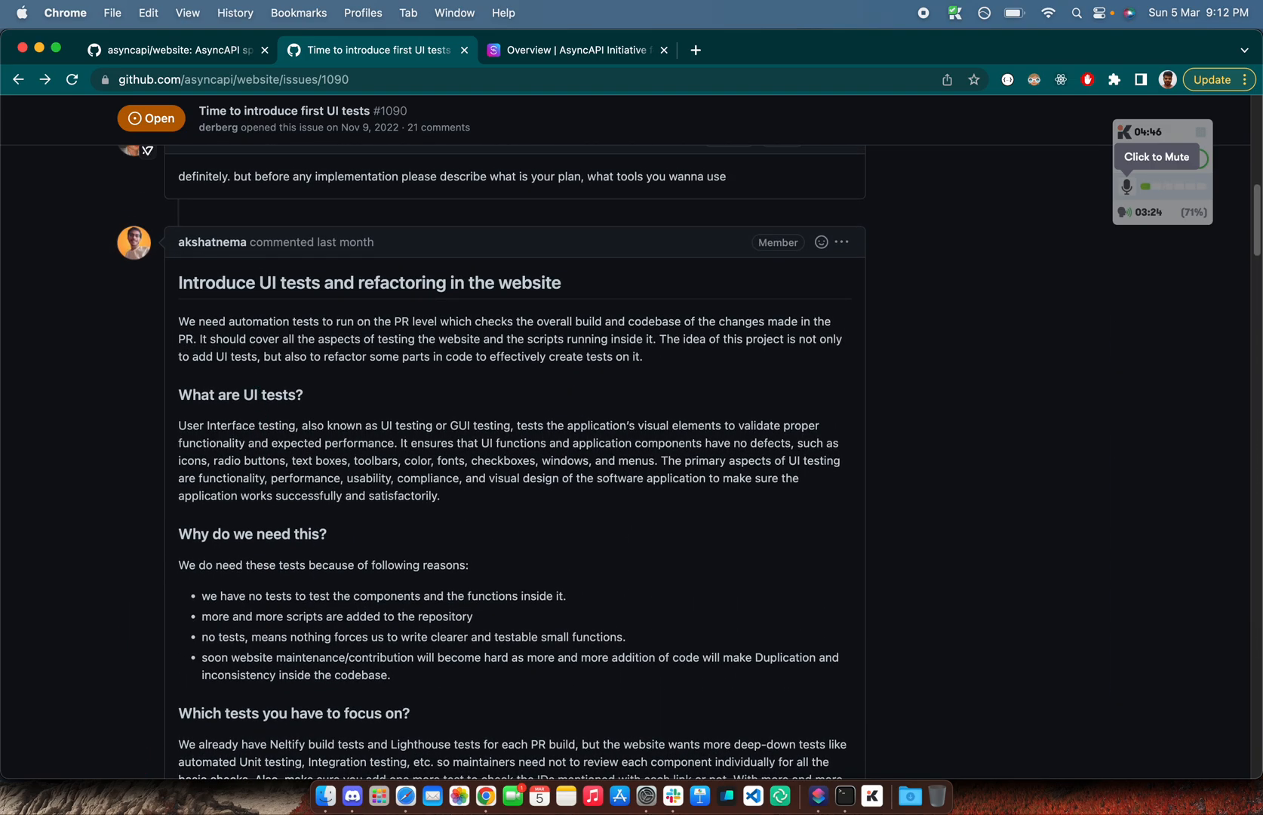
scroll(down, 3)
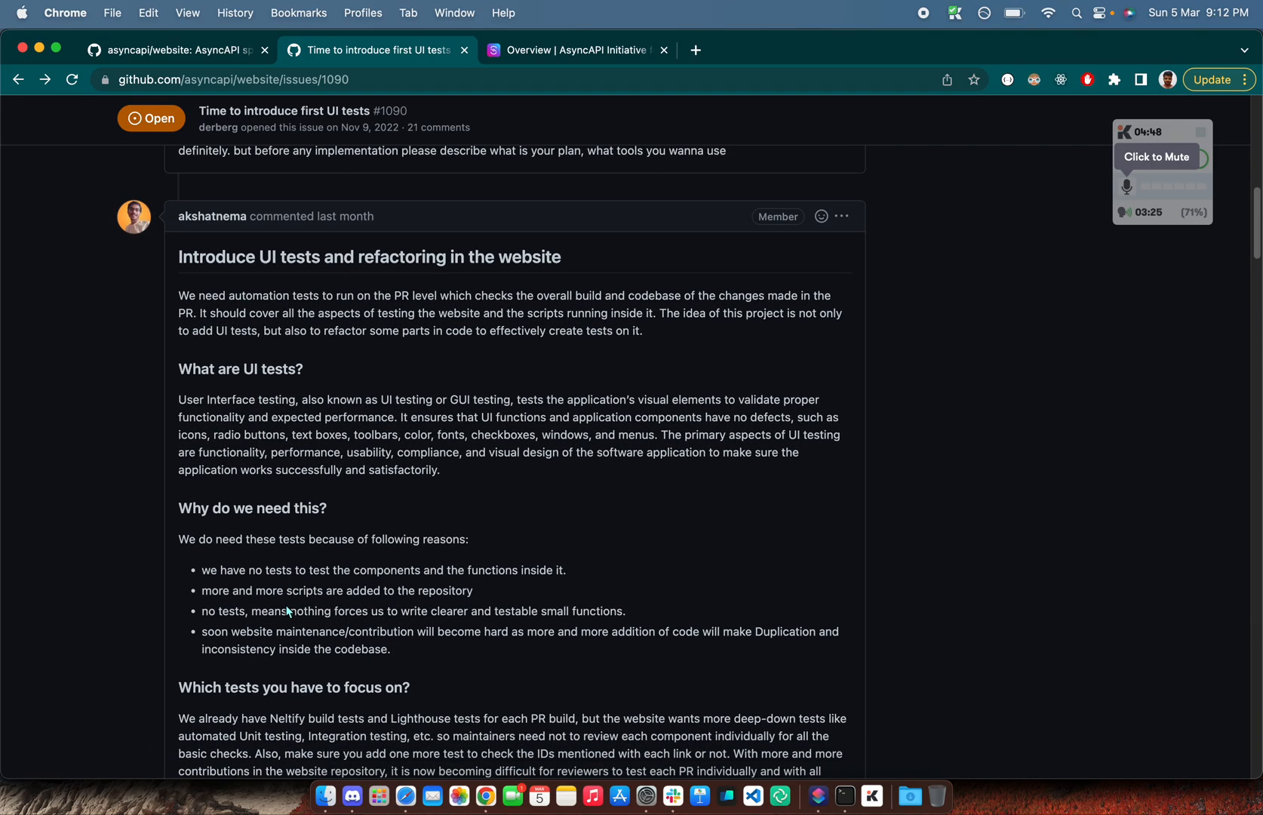
scroll(down, 3)
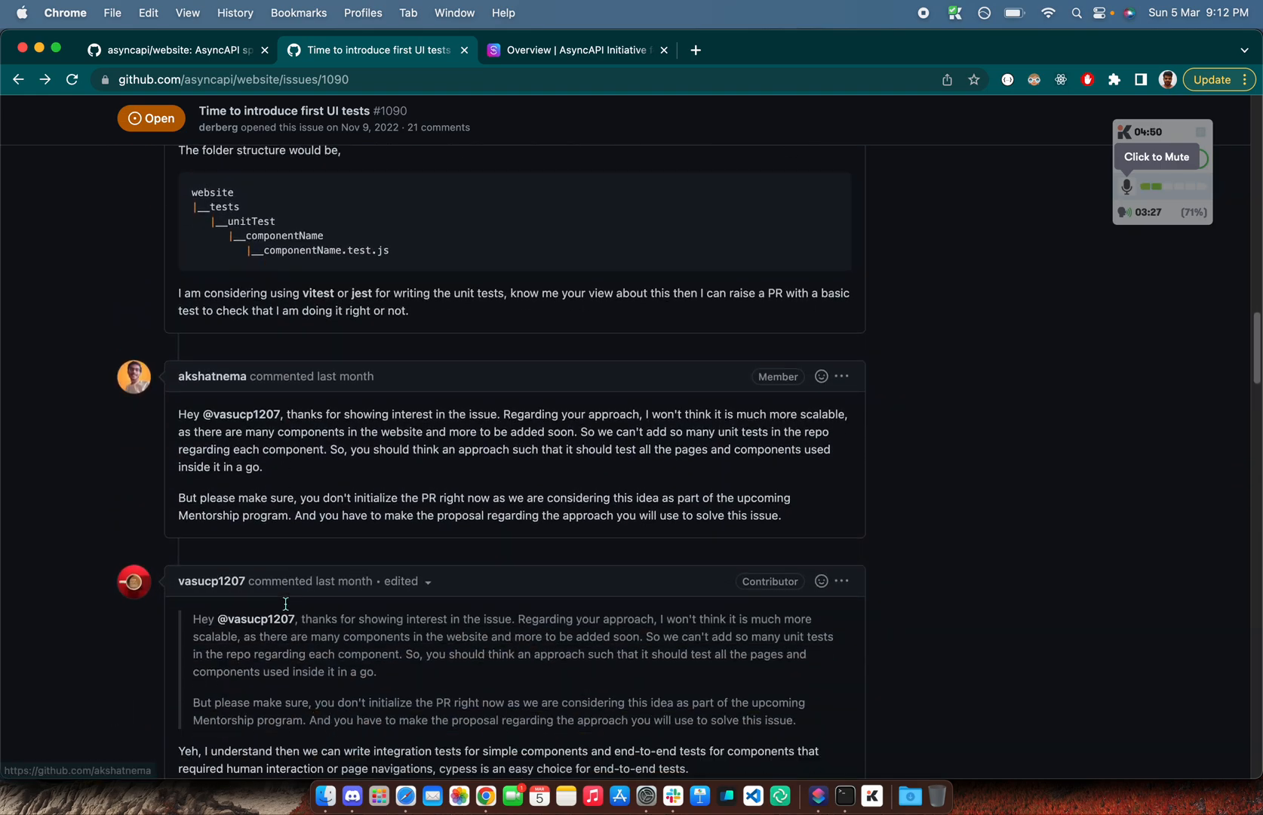
scroll(down, 3)
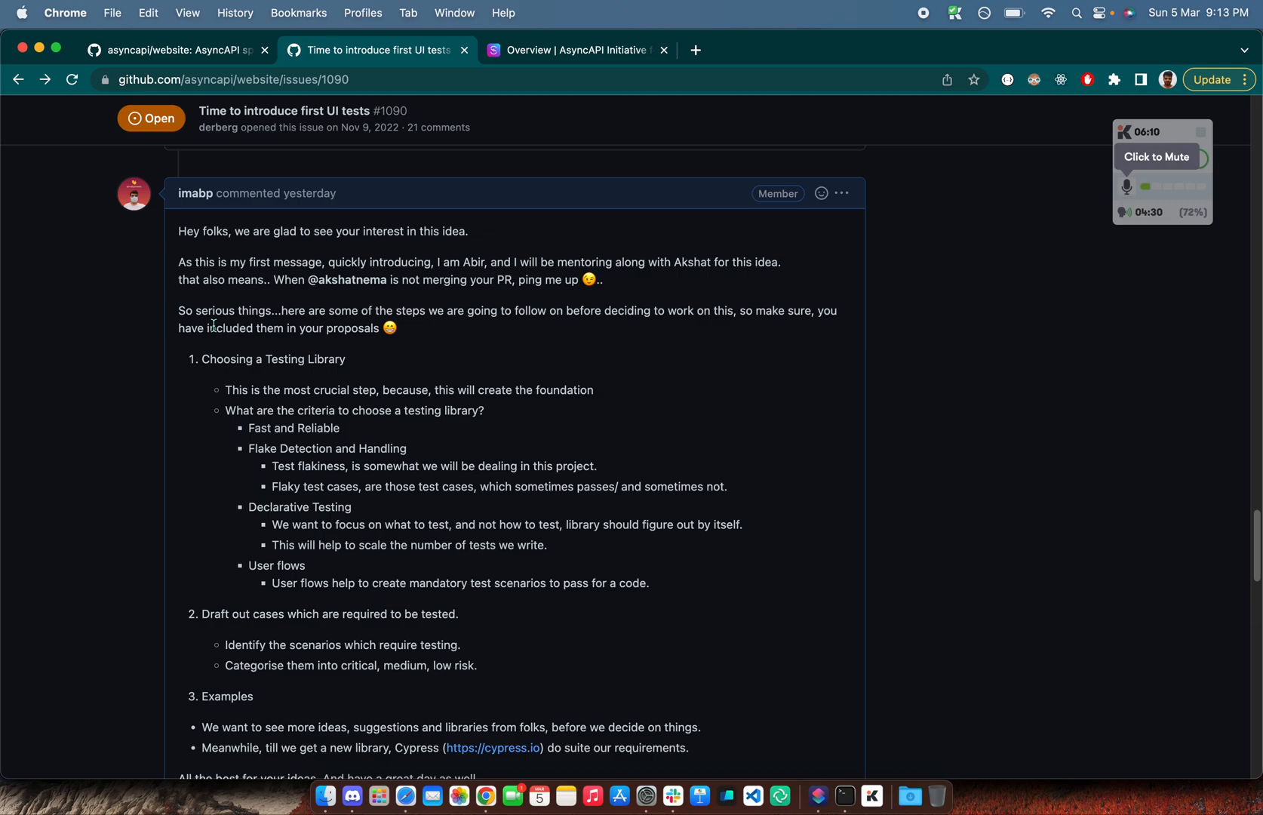
scroll(down, 3)
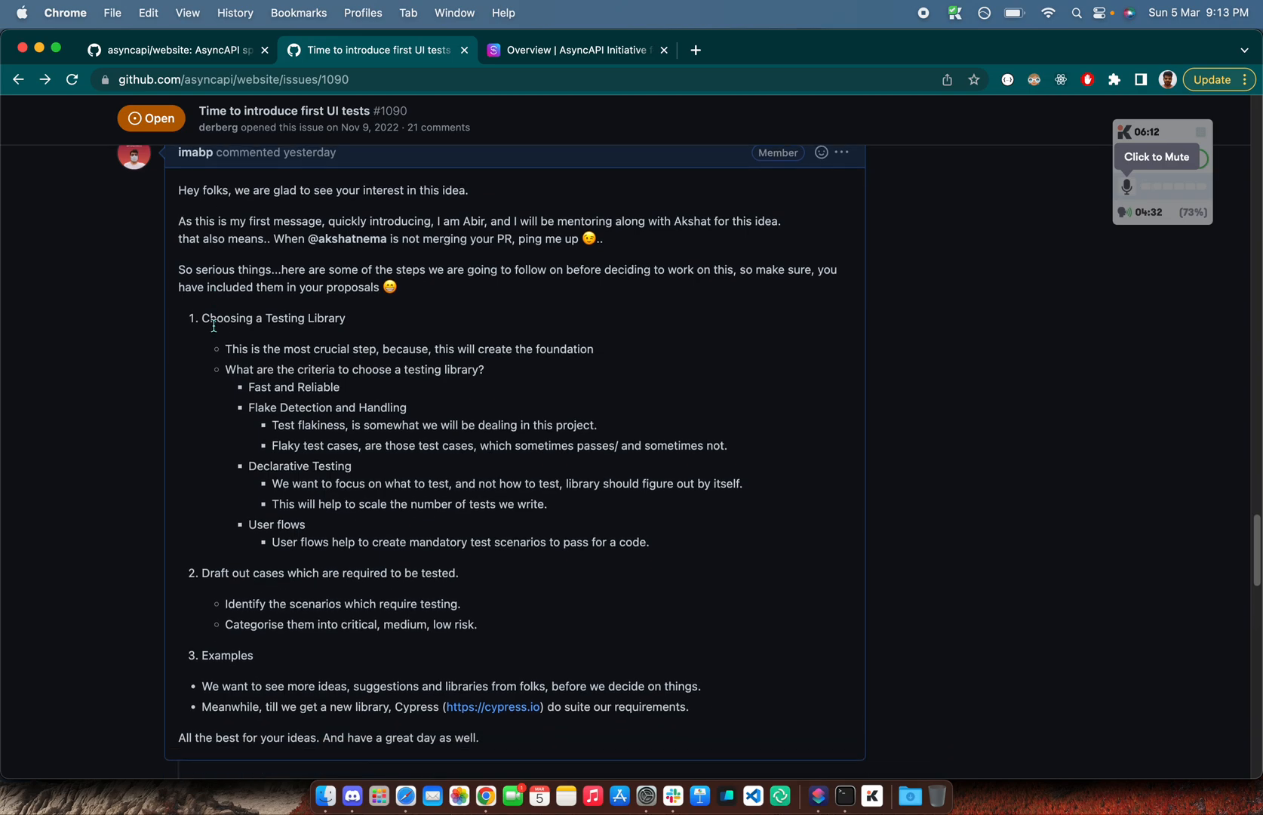
scroll(down, 3)
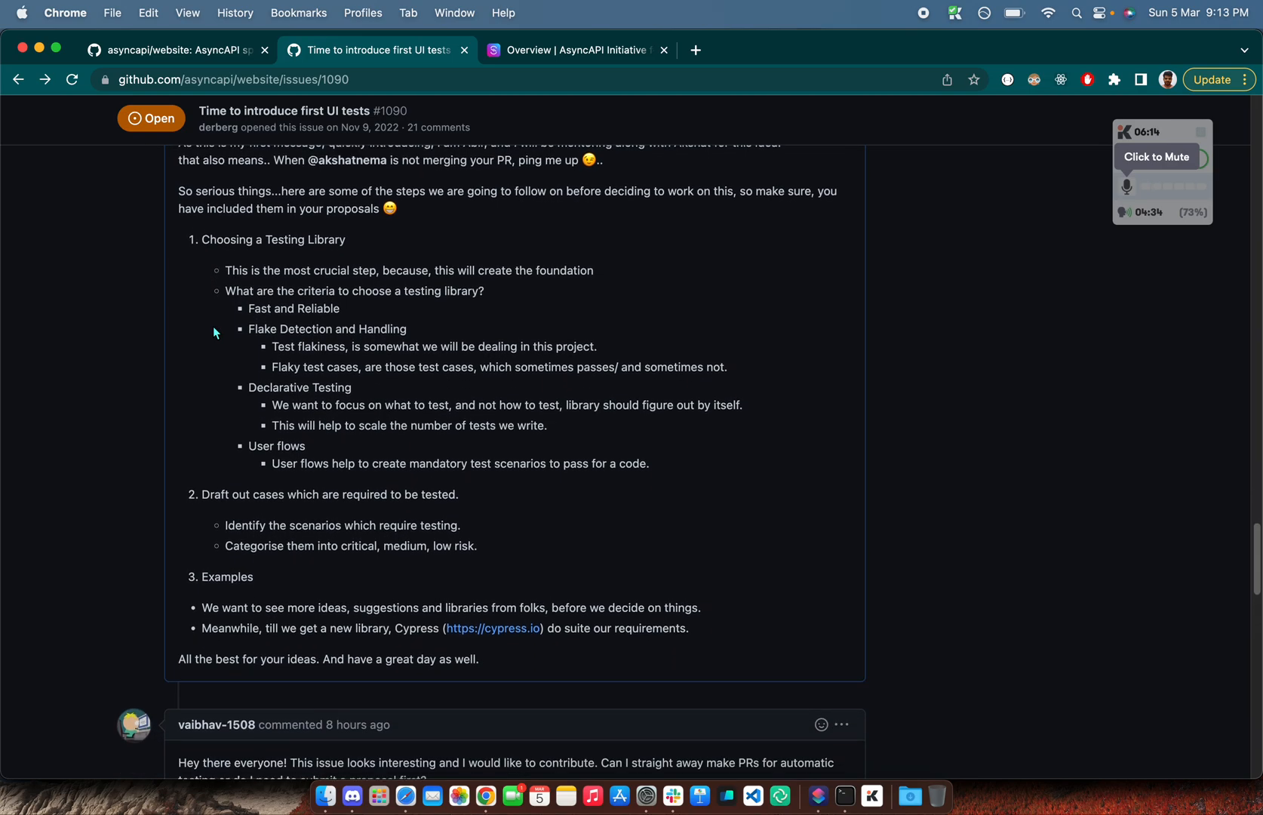
scroll(down, 3)
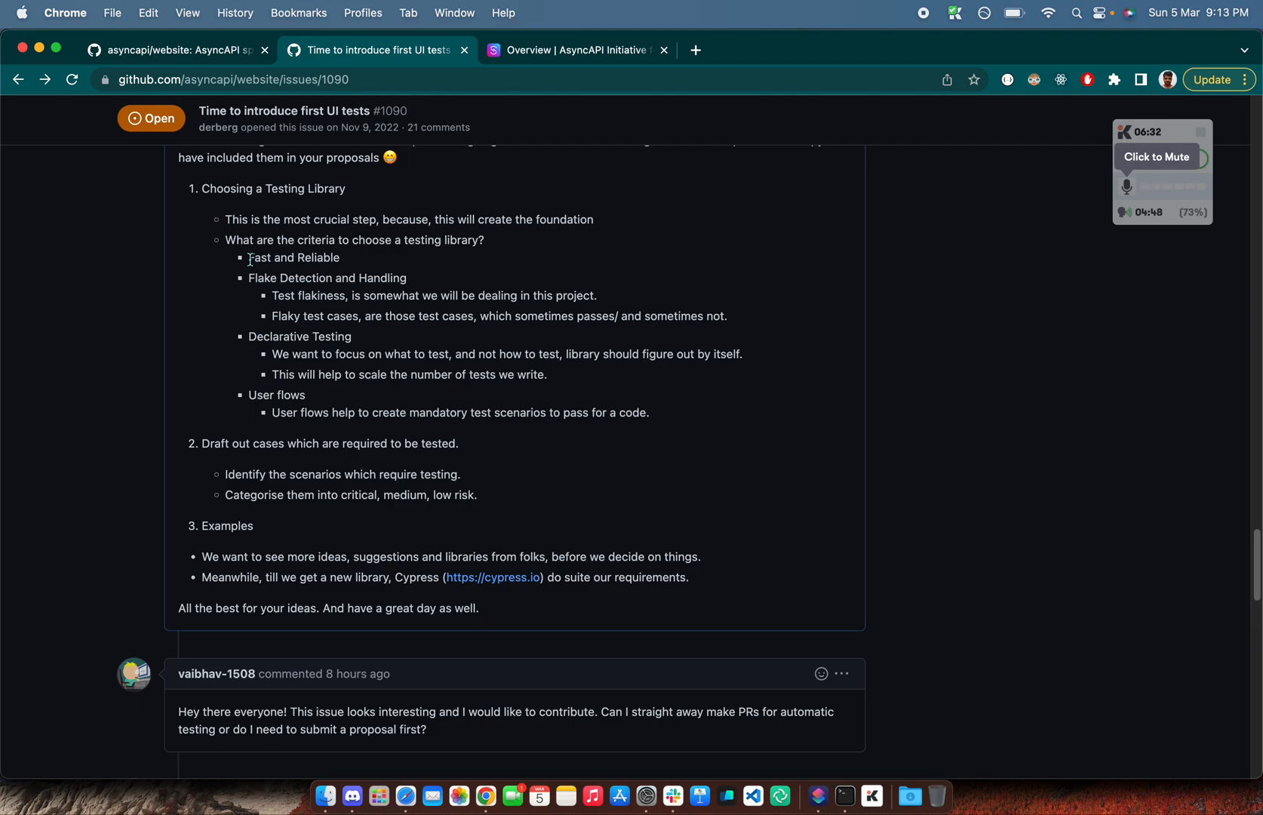
scroll(down, 3)
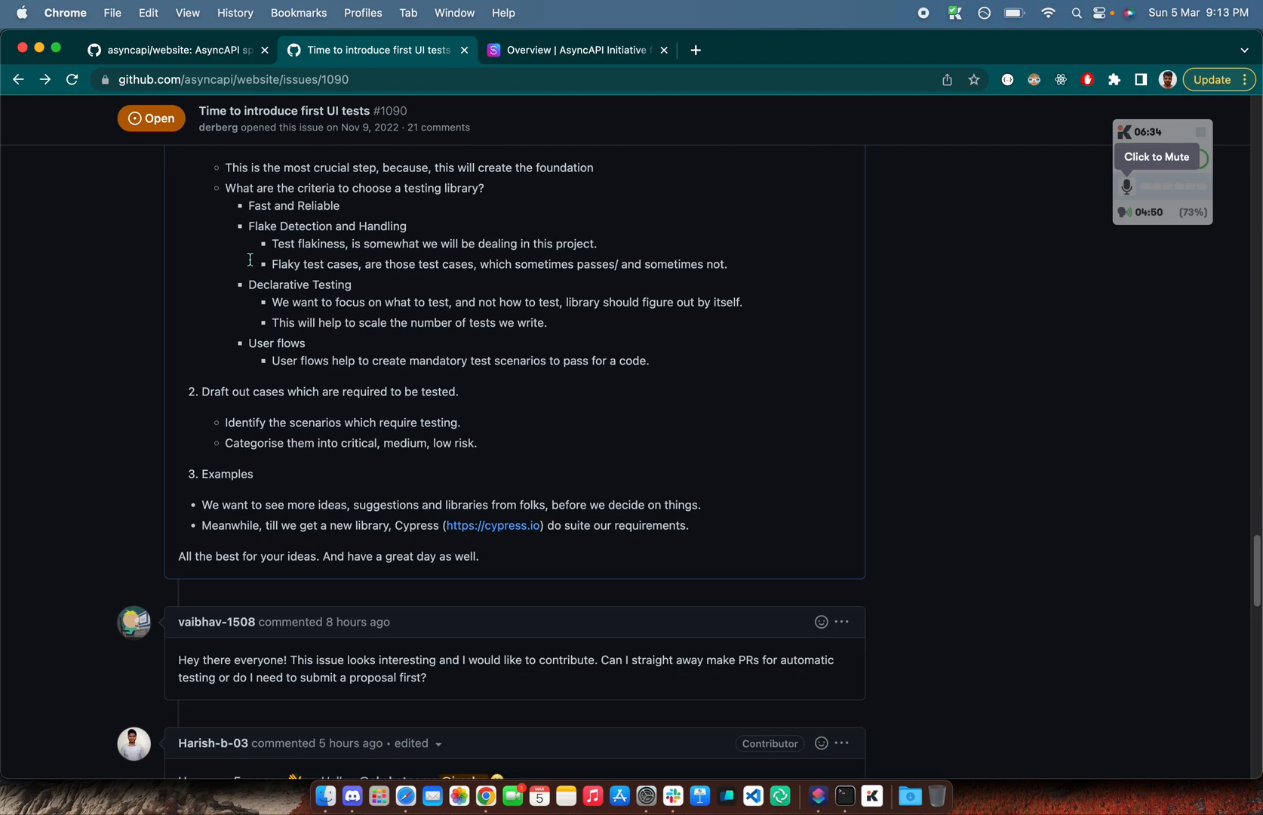
scroll(down, 3)
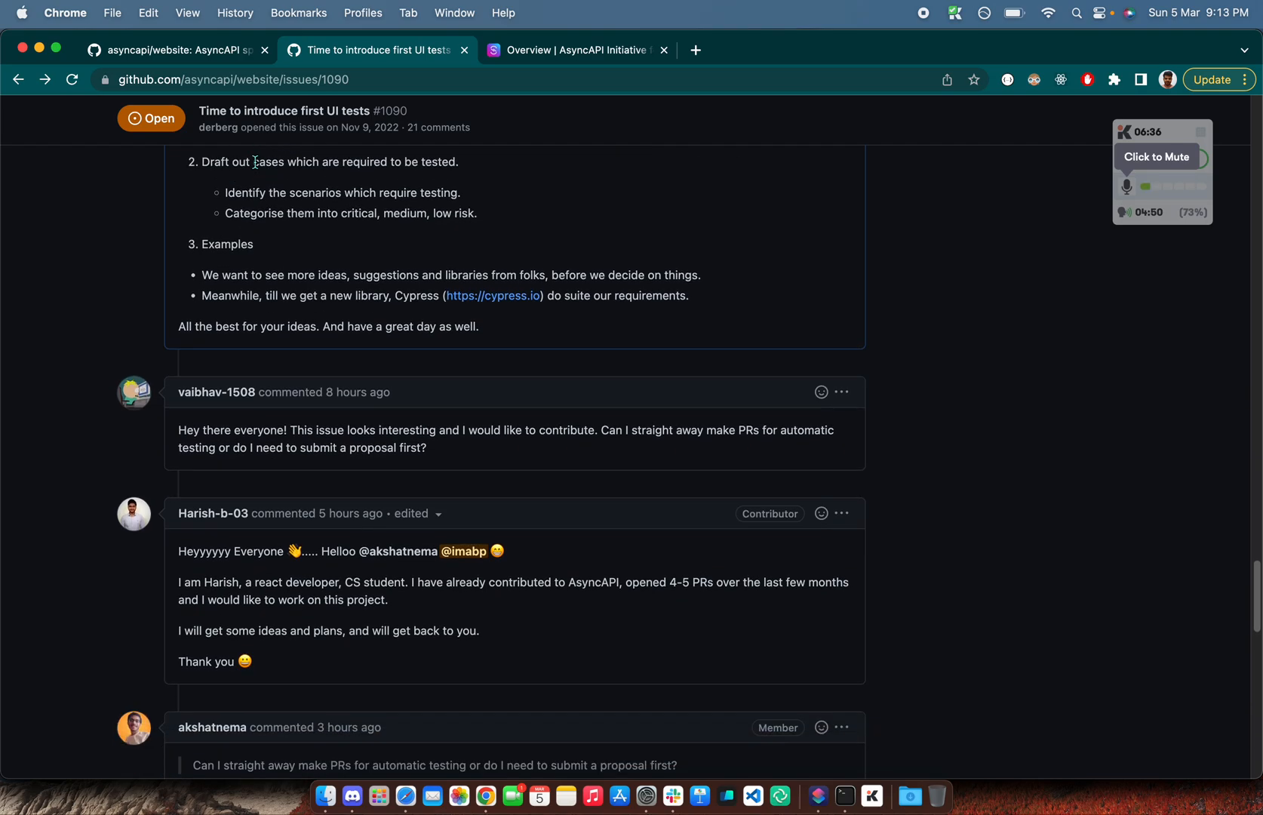
scroll(down, 3)
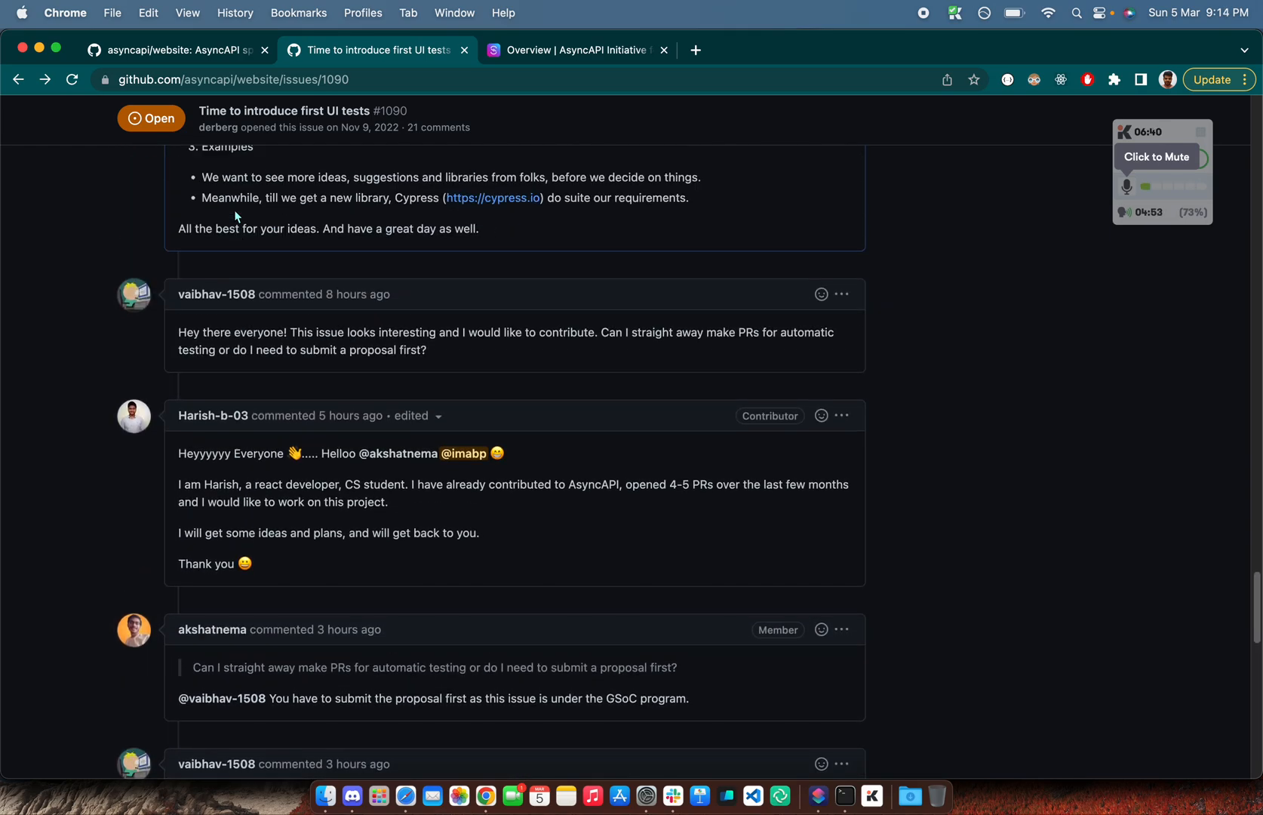
scroll(up, 3)
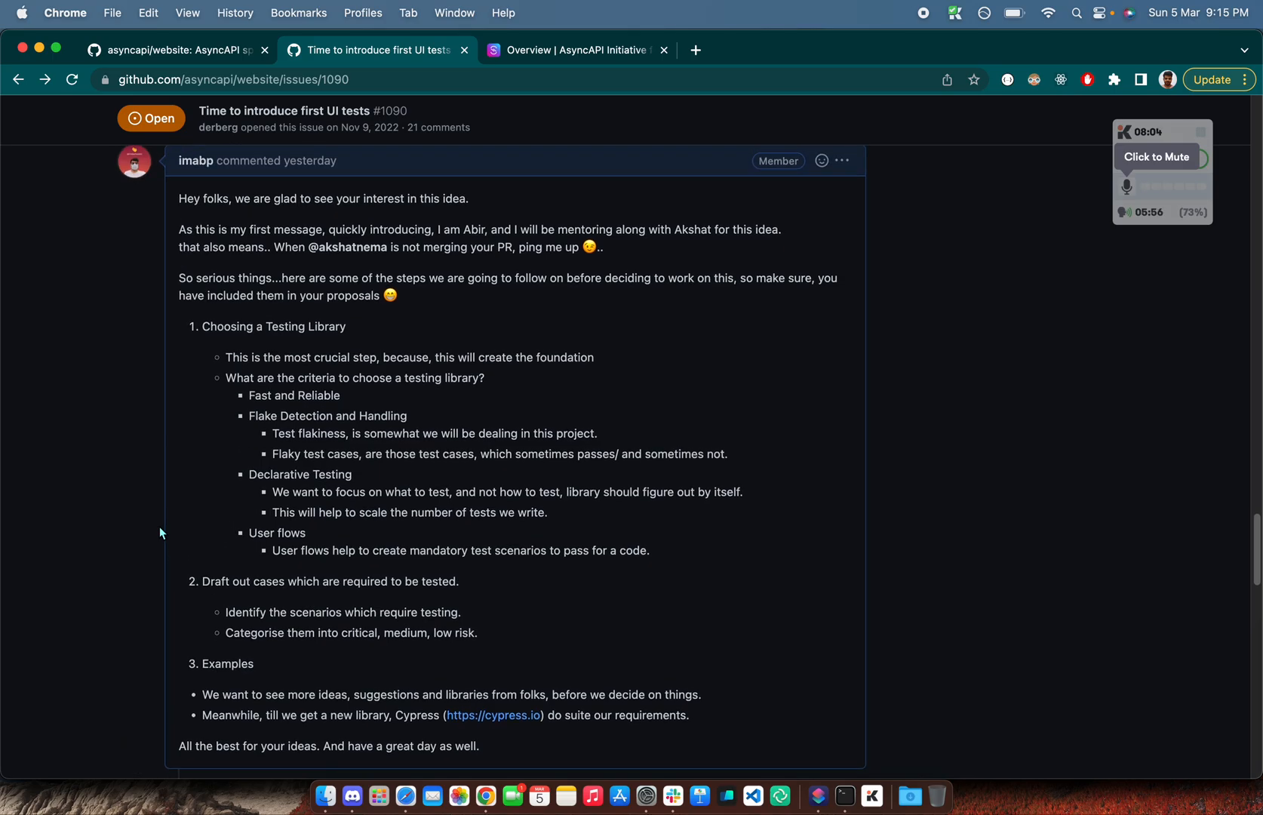
scroll(down, 3)
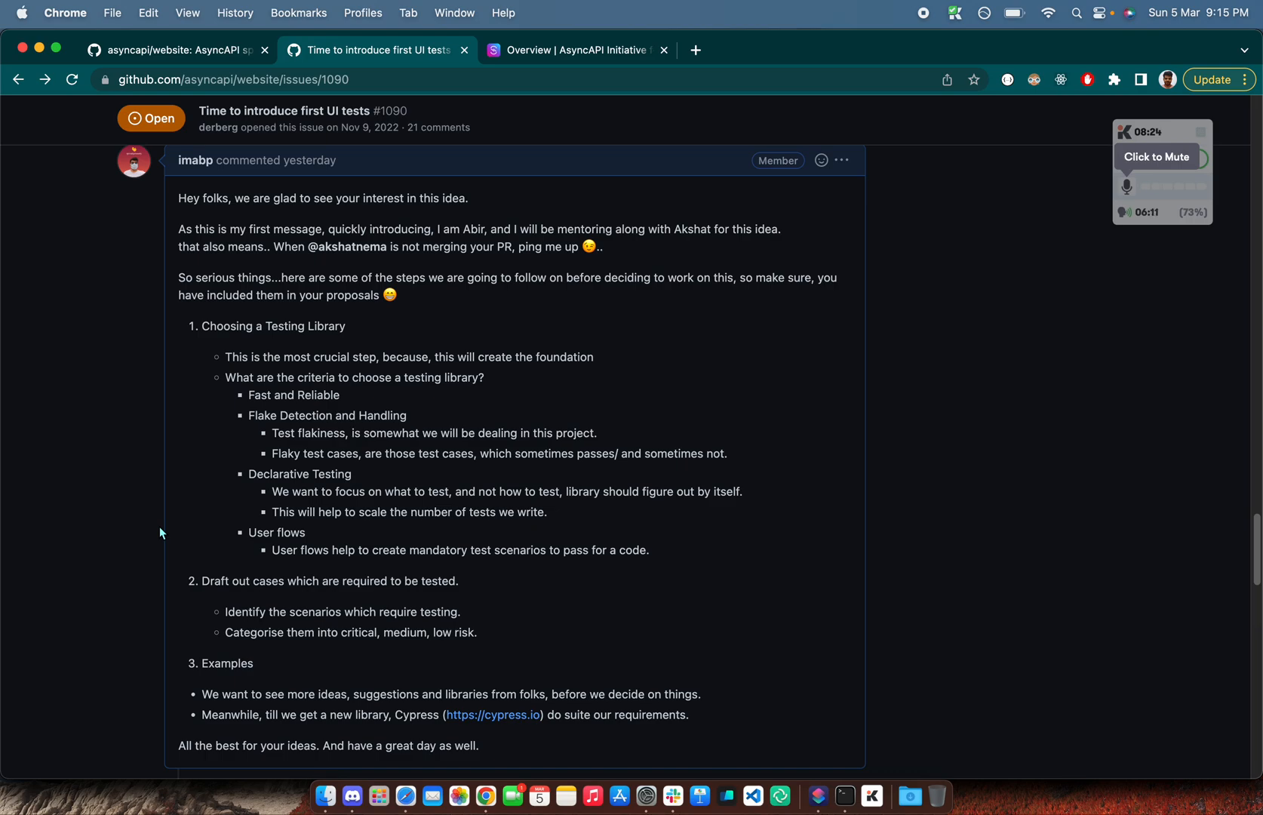
scroll(down, 3)
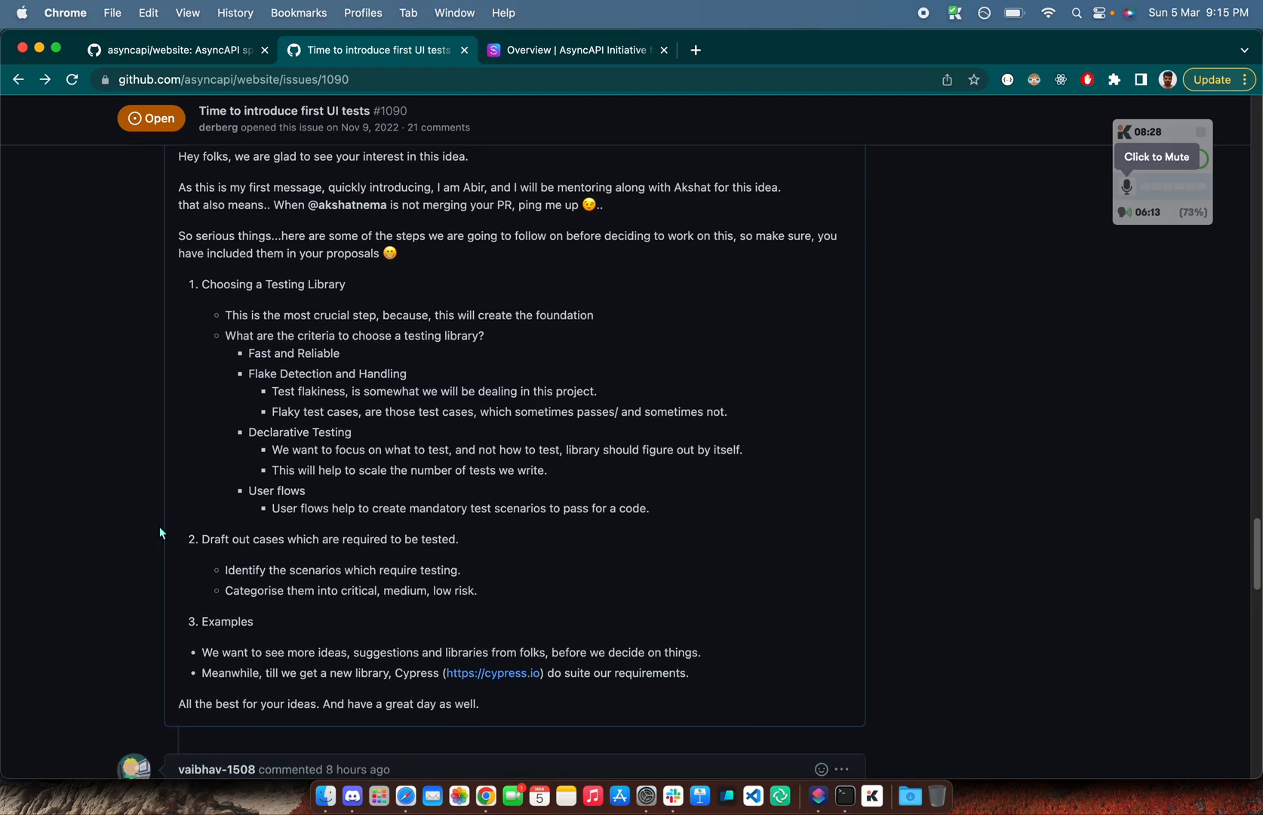